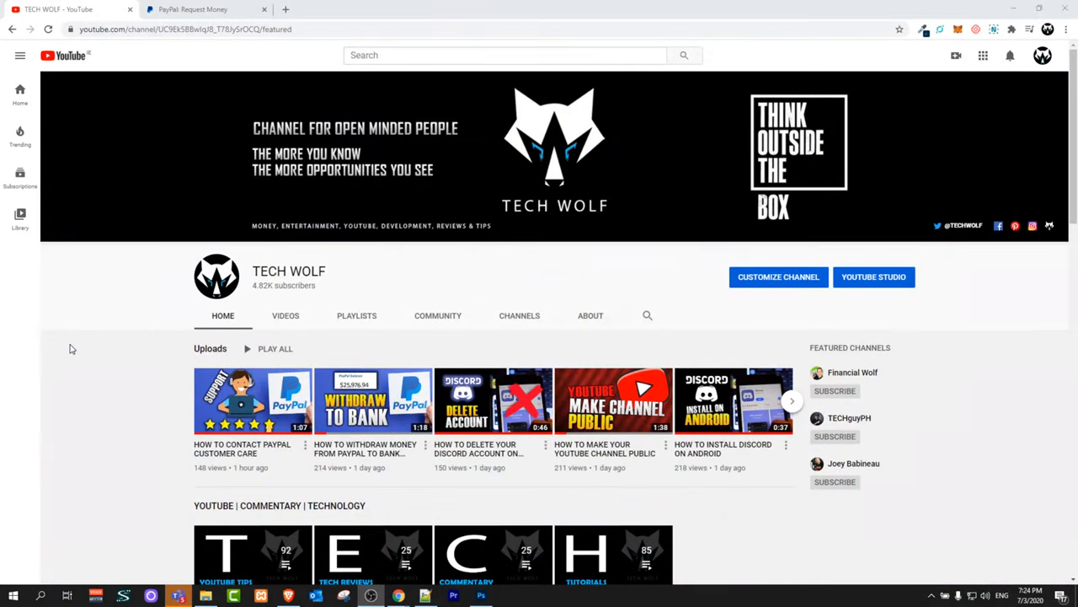
- Switch to the PayPal Request Money page and bring up the Tools menu
scroll(down, 3)
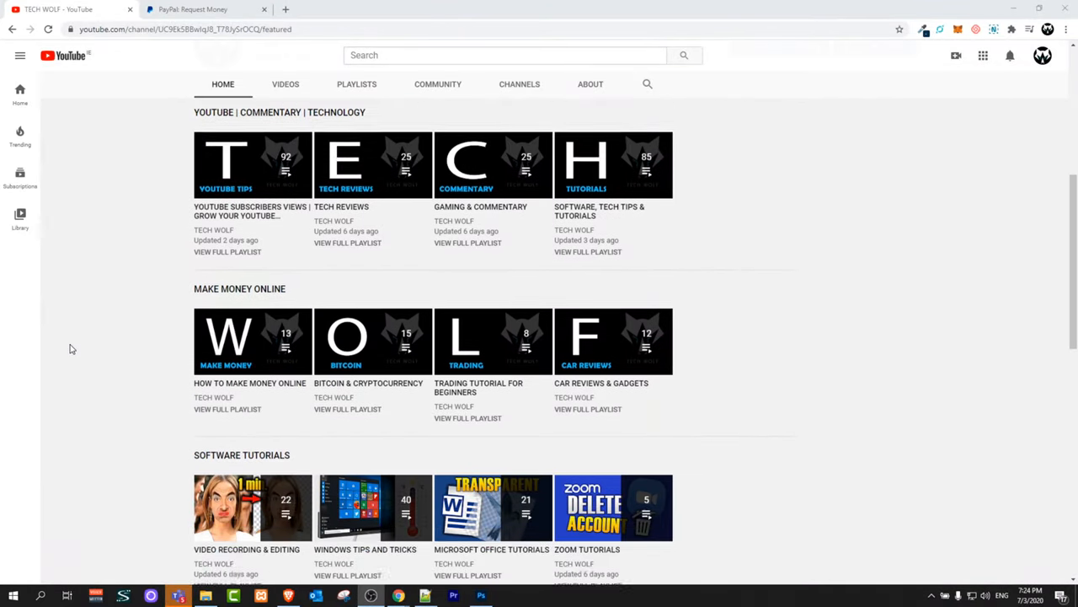
scroll(down, 3)
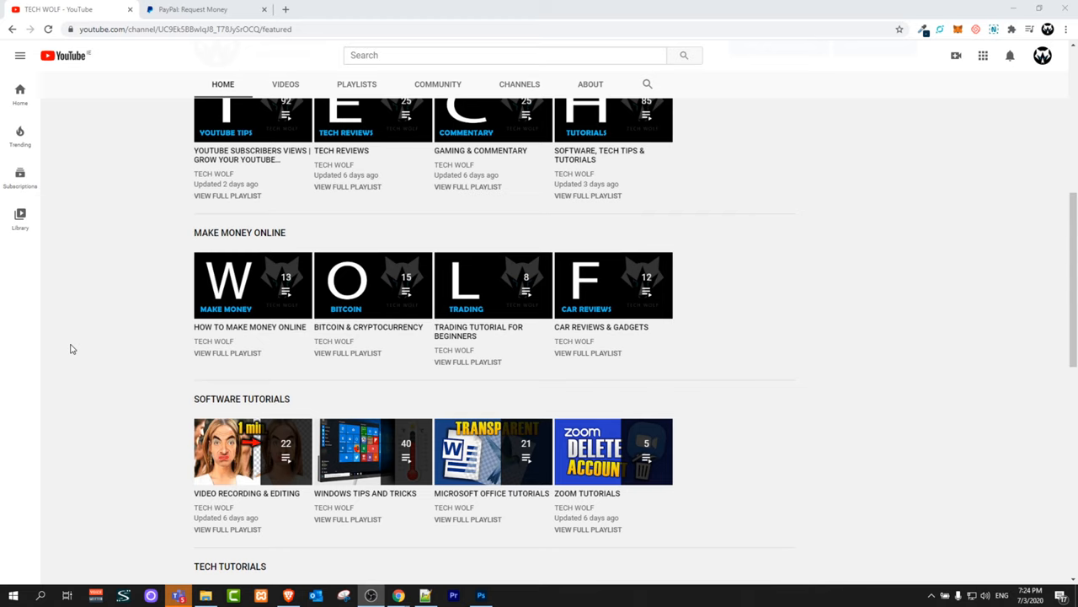
scroll(up, 3)
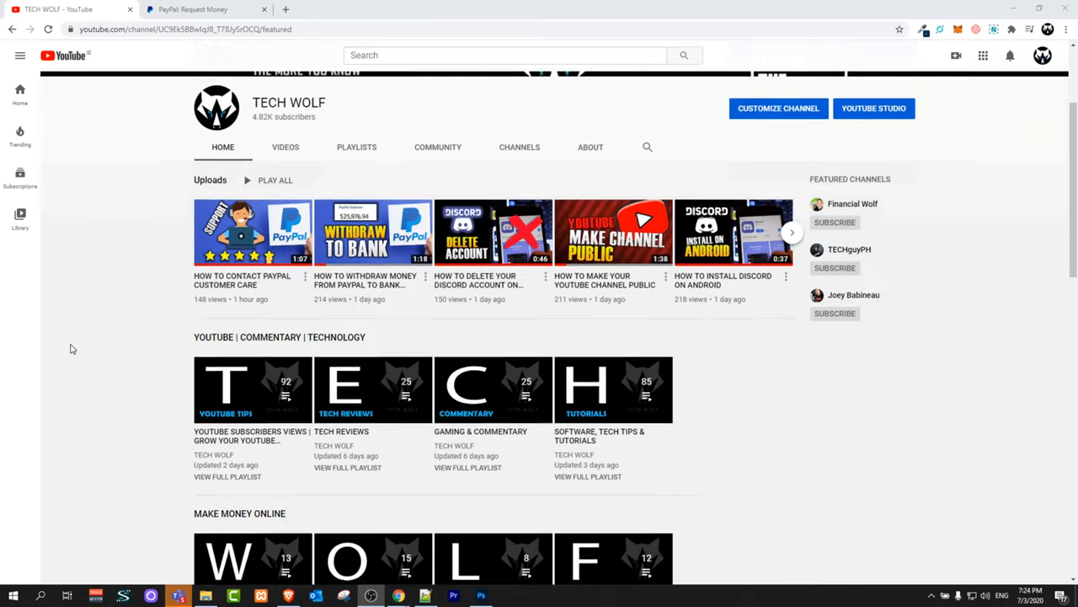
click(193, 11)
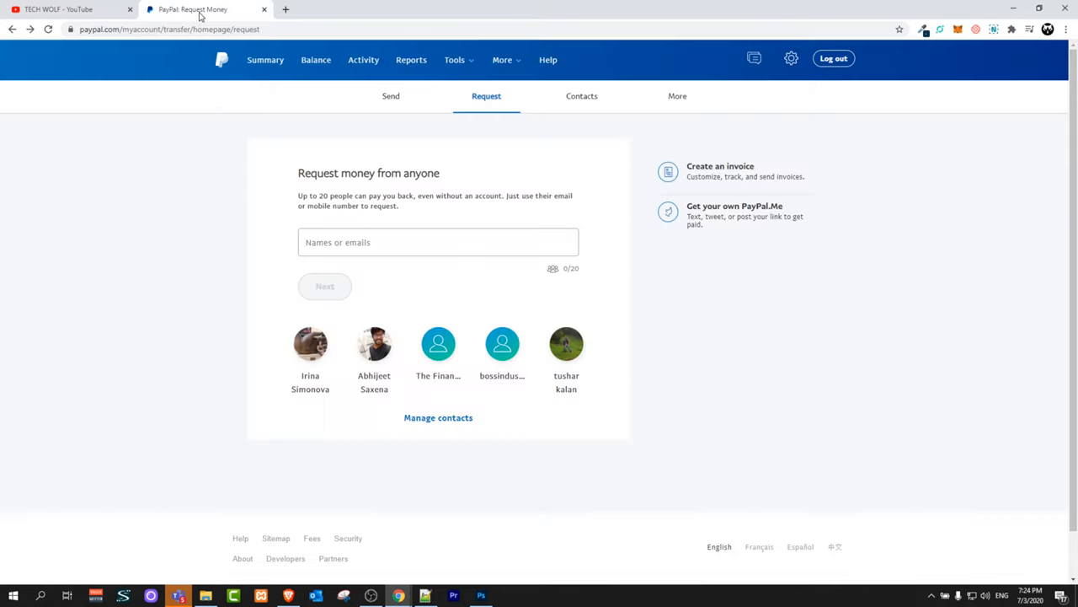
mouse_move(376, 87)
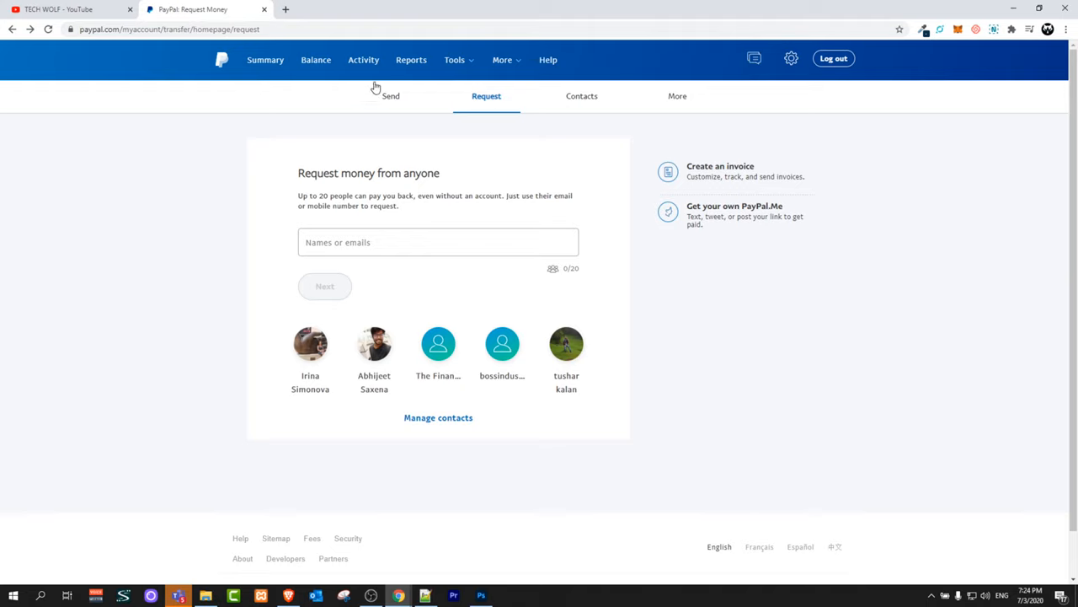
click(454, 61)
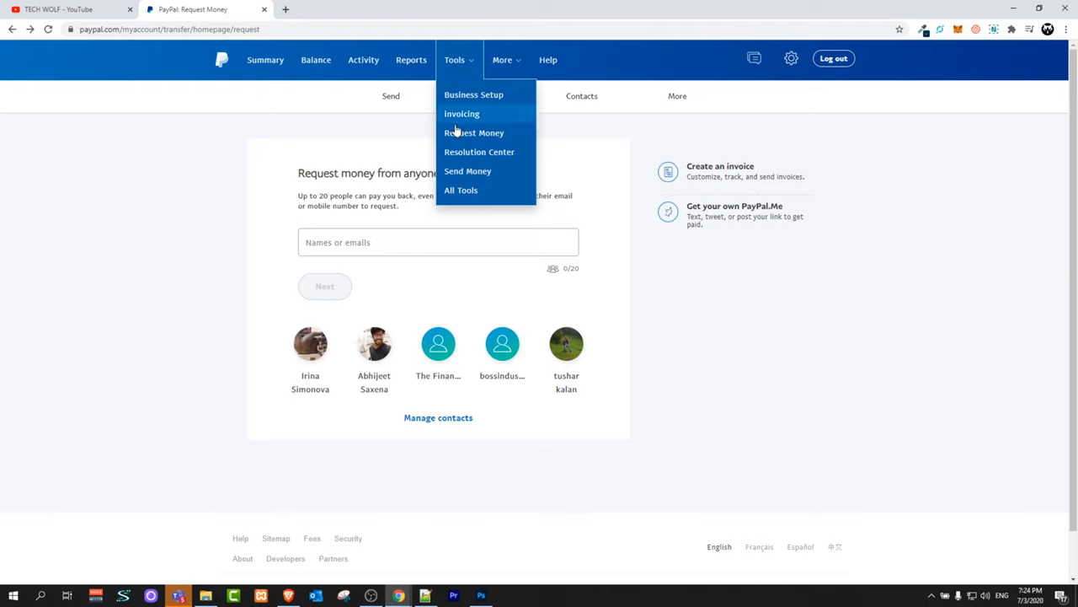
mouse_move(475, 131)
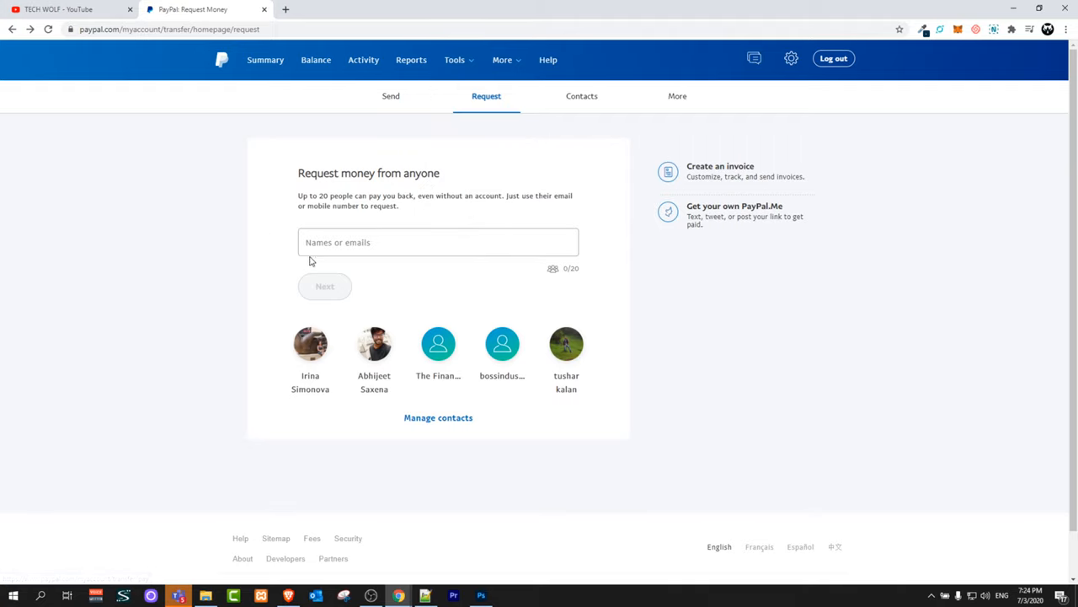
mouse_move(543, 189)
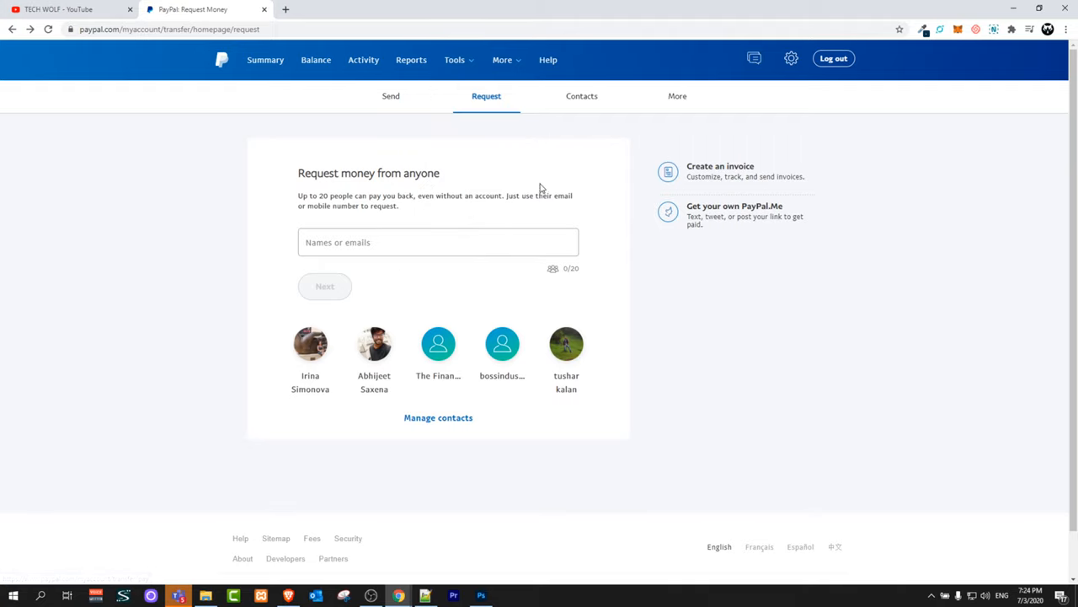
mouse_move(564, 151)
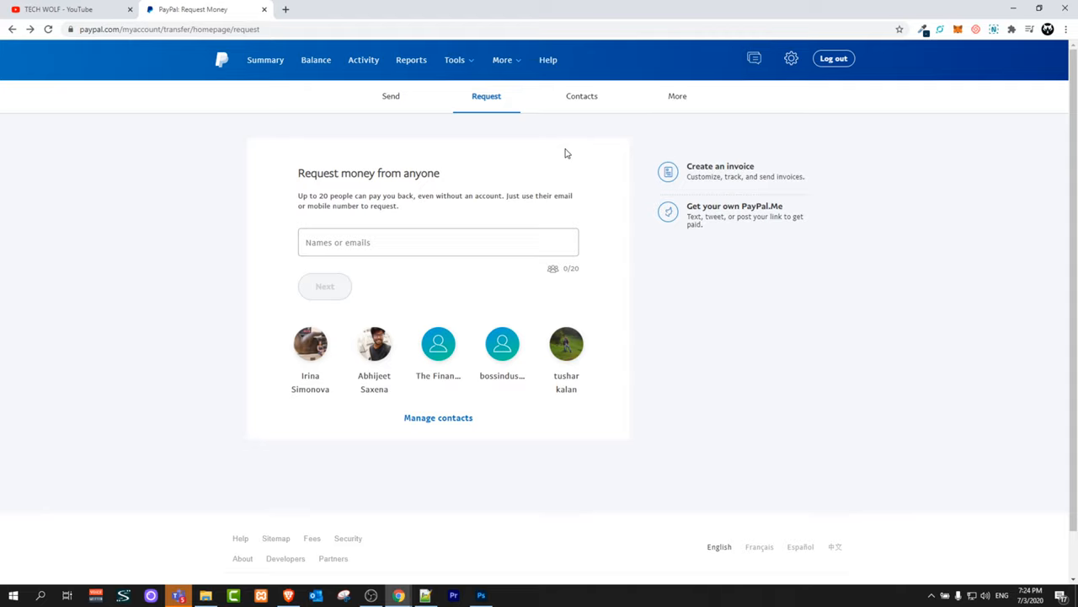
mouse_move(667, 172)
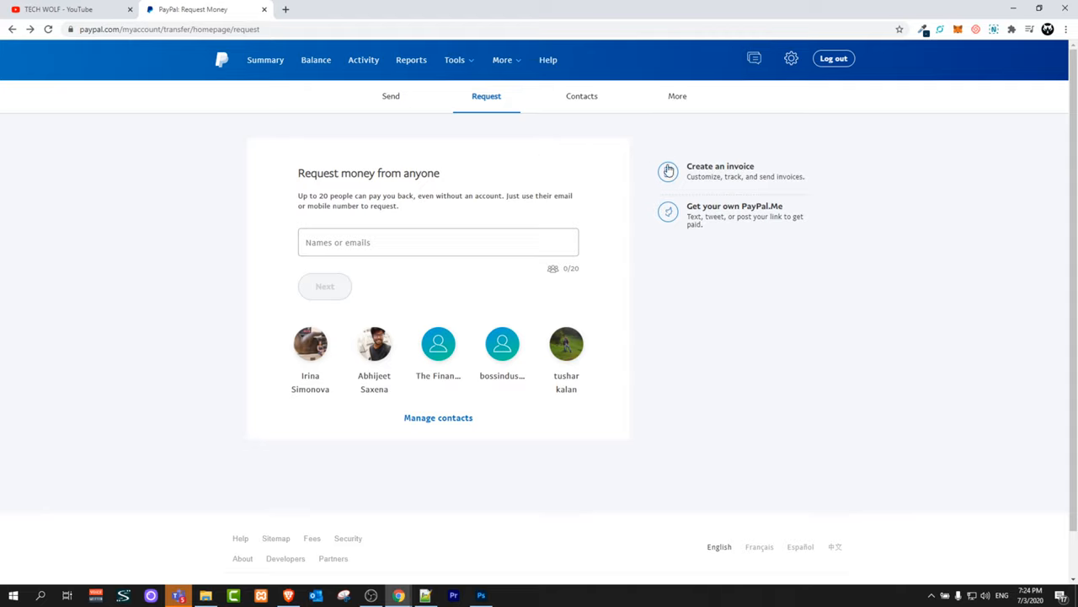
mouse_move(711, 172)
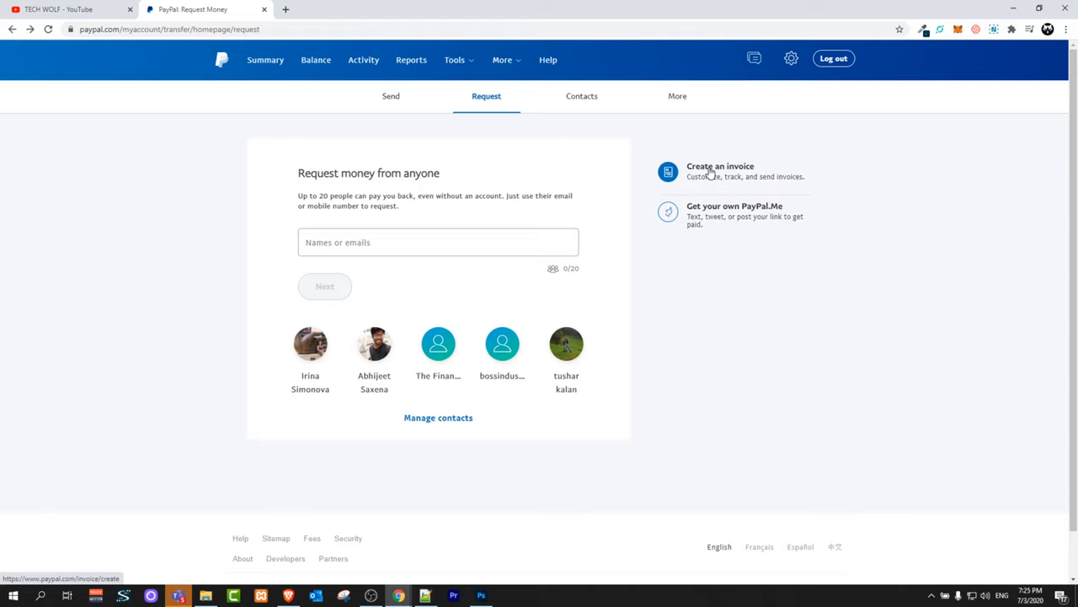
mouse_move(667, 212)
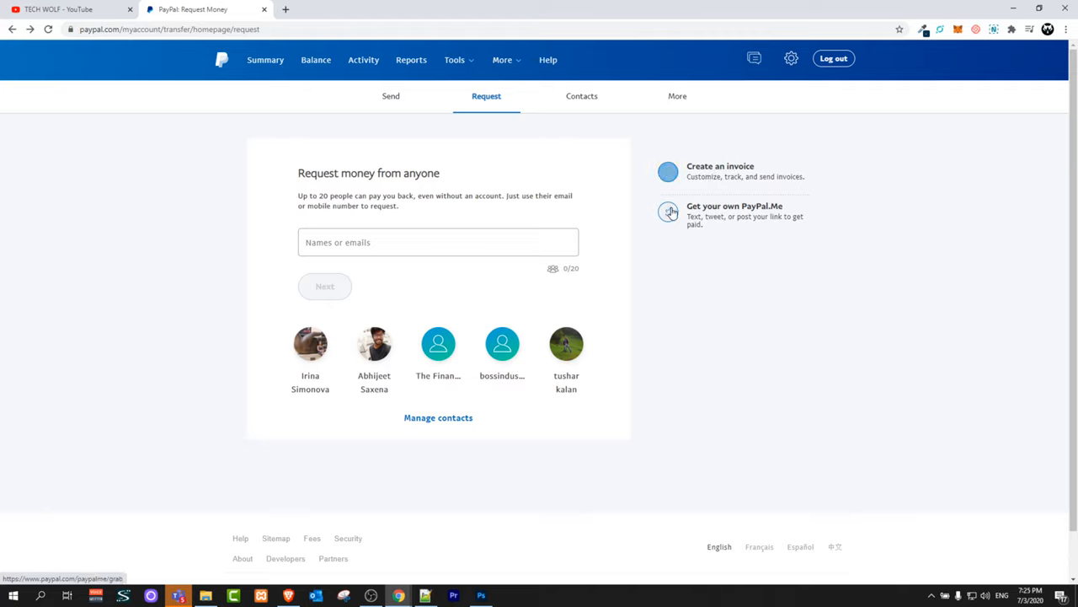
mouse_move(640, 210)
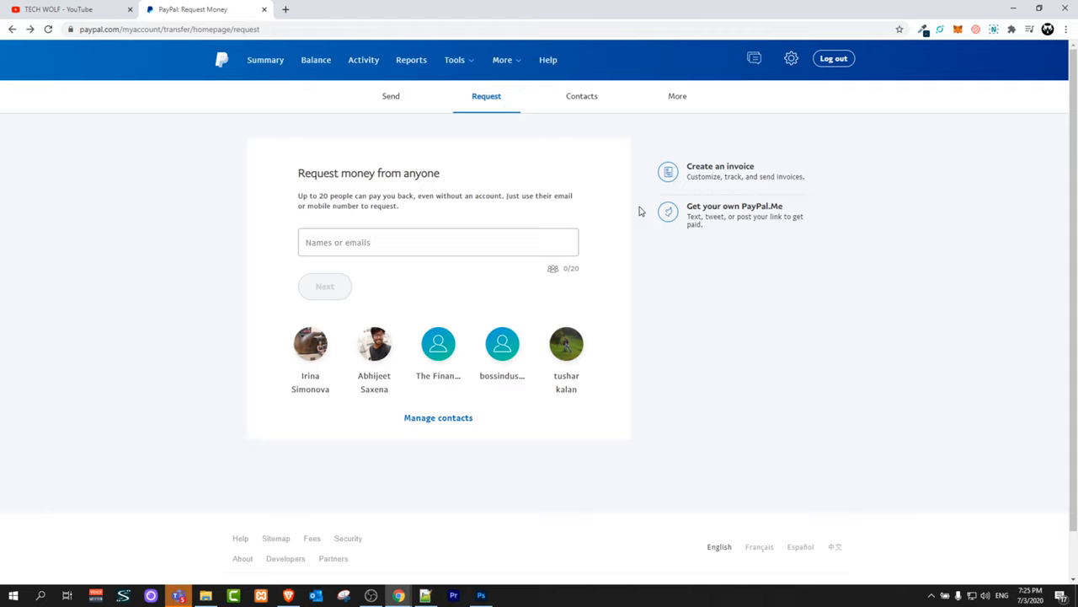
mouse_move(660, 209)
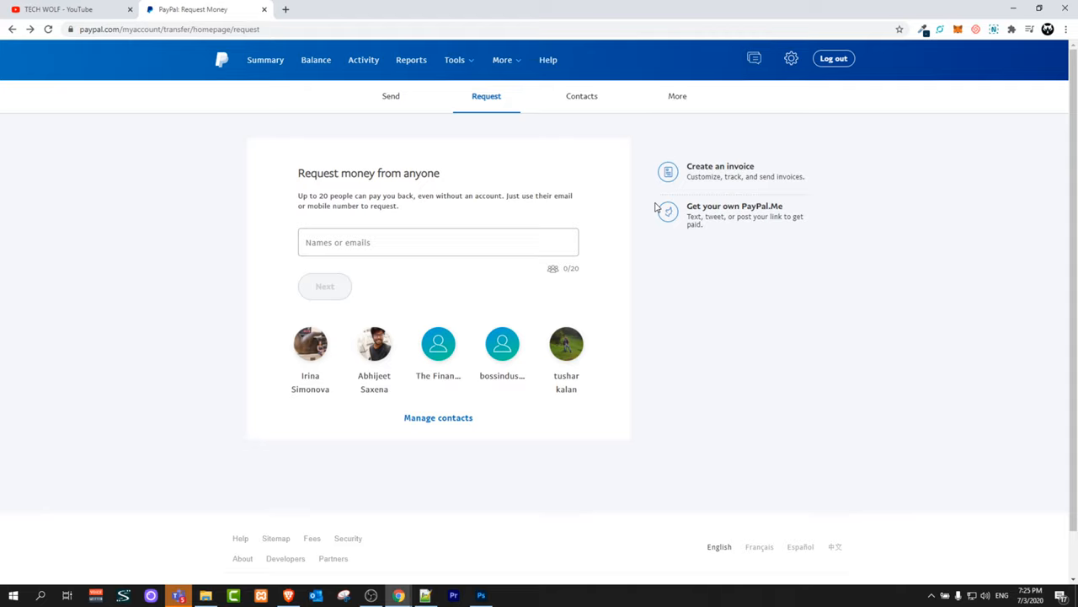
mouse_move(650, 232)
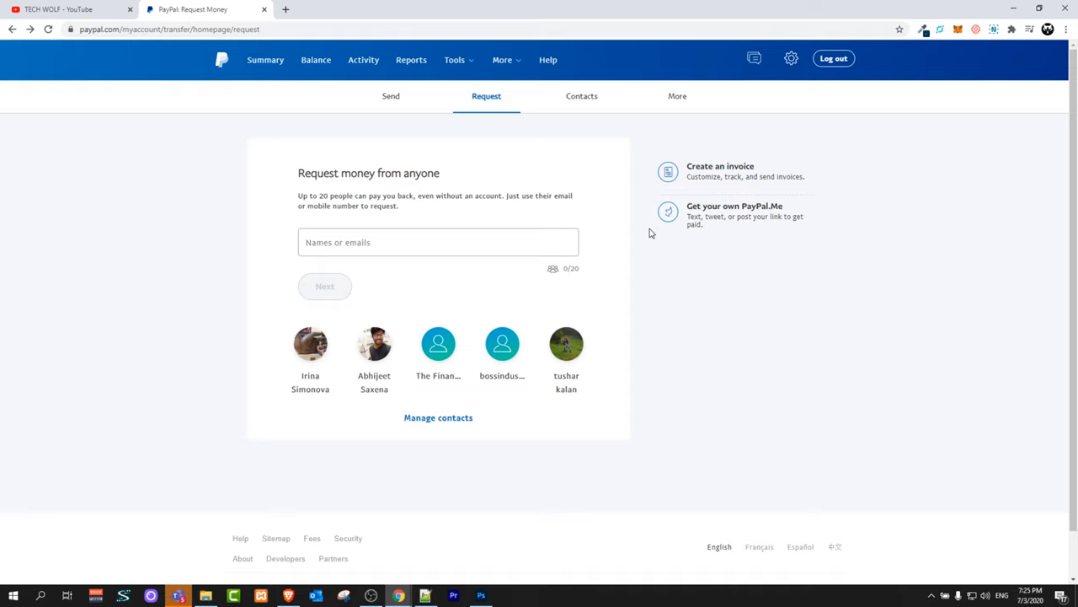
mouse_move(697, 218)
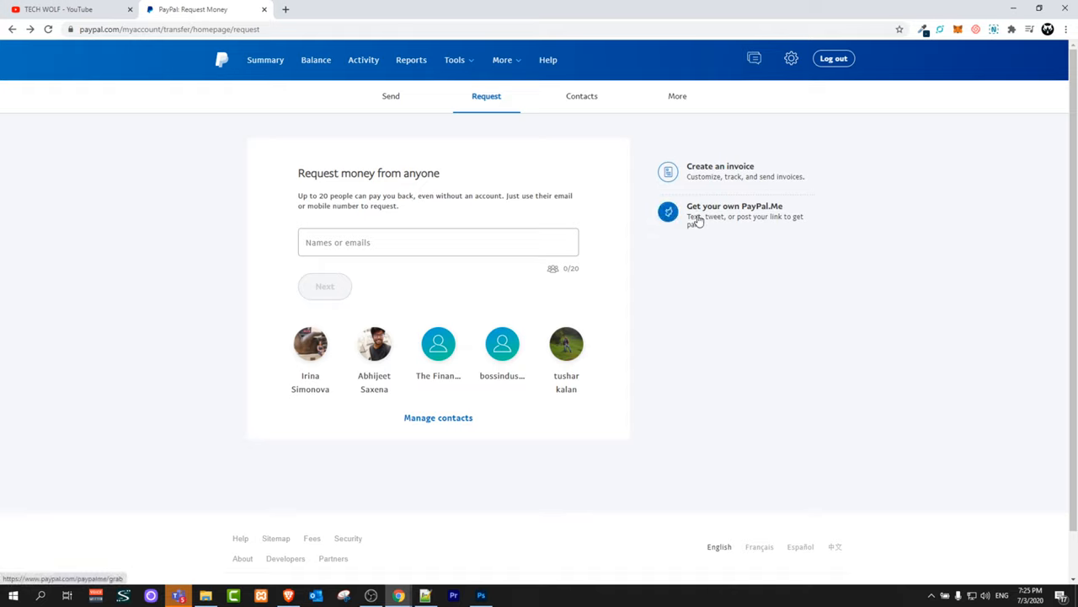
mouse_move(778, 217)
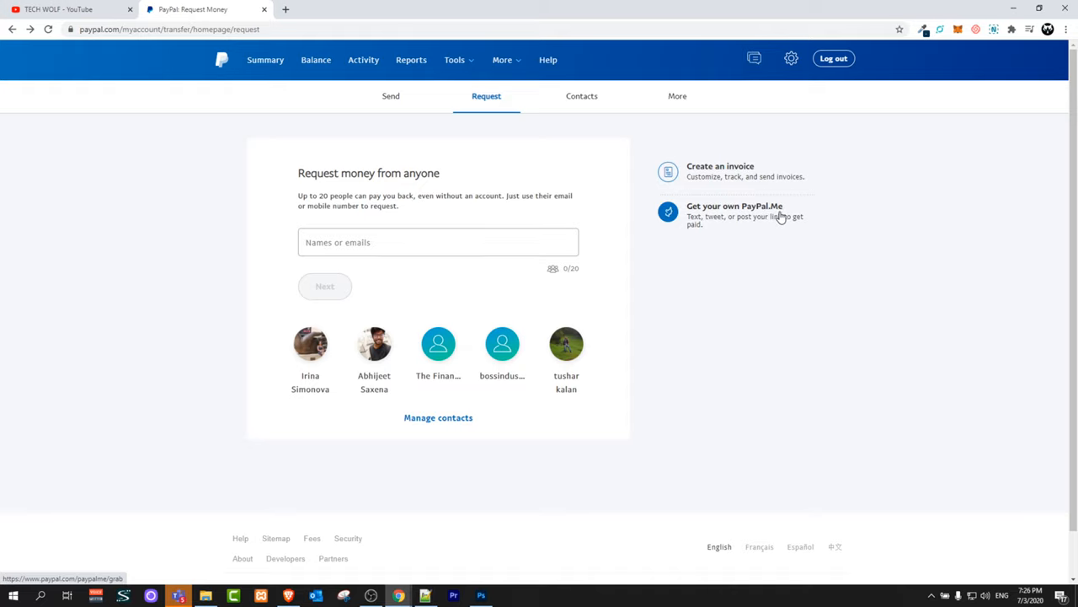
- Start creating a PayPal.Me profile from the Get your own PayPal.Me landing page
click(735, 211)
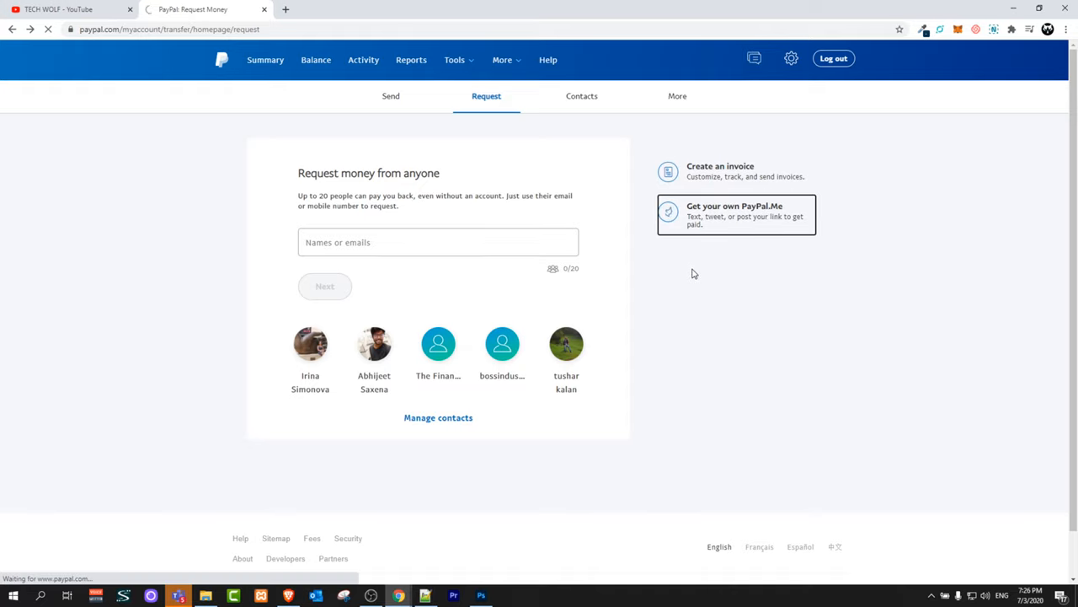
click(735, 214)
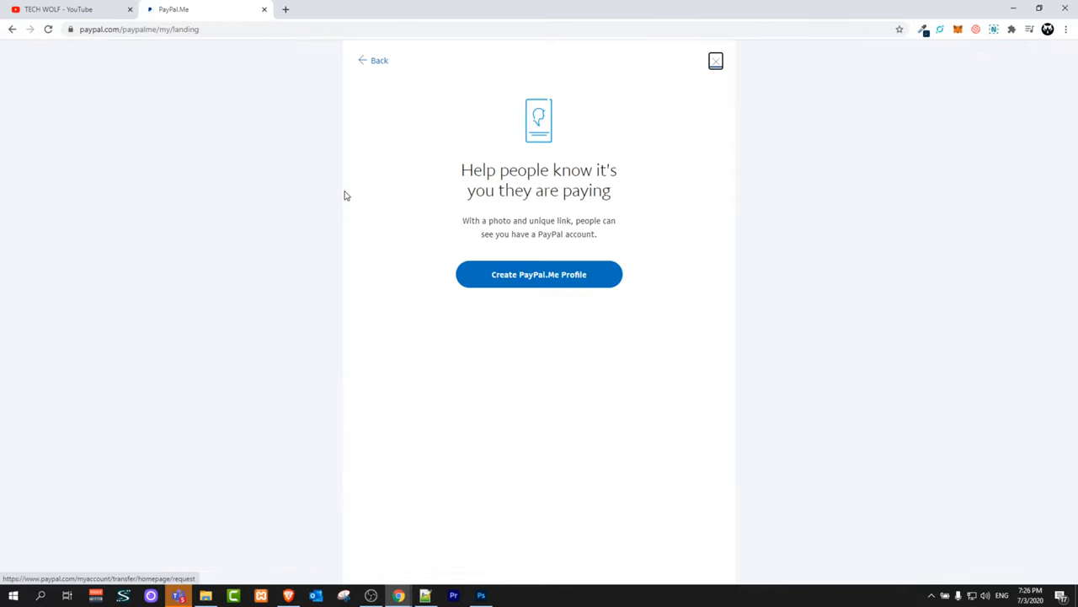
mouse_move(472, 177)
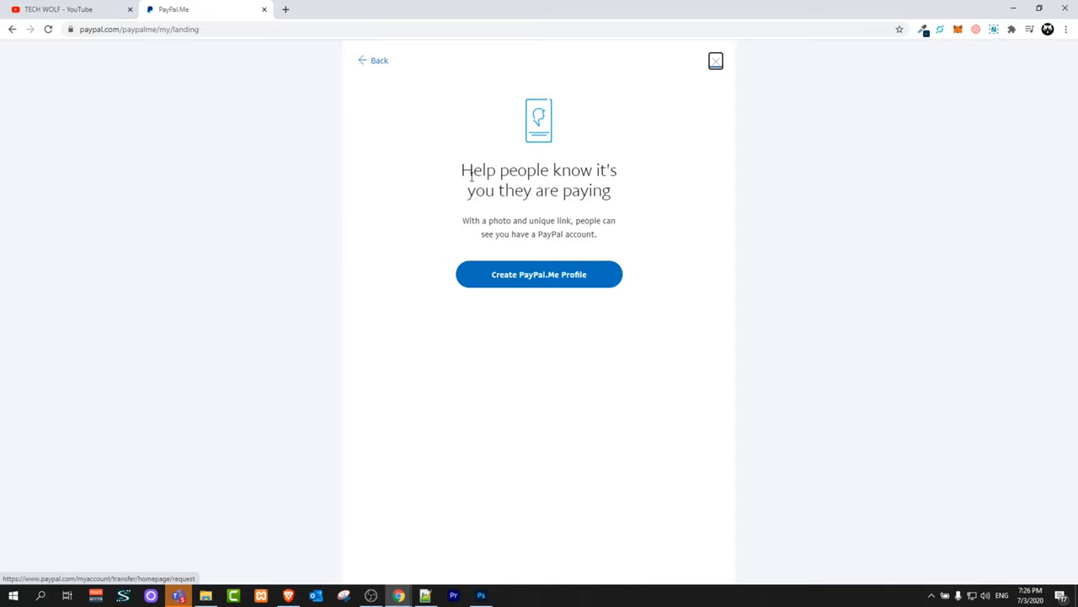
mouse_move(556, 192)
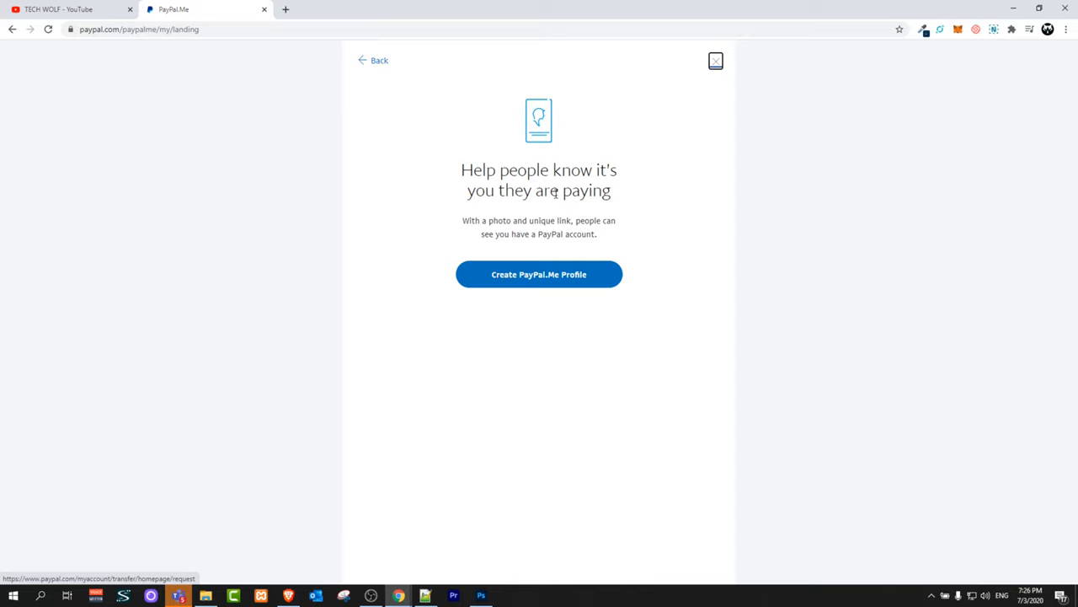
mouse_move(561, 224)
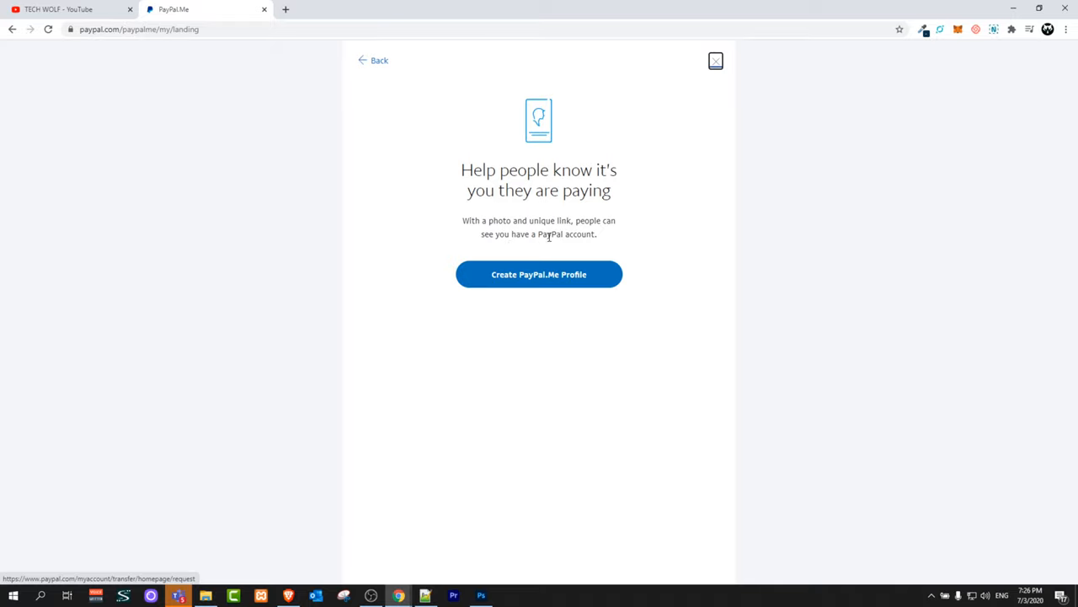
mouse_move(540, 273)
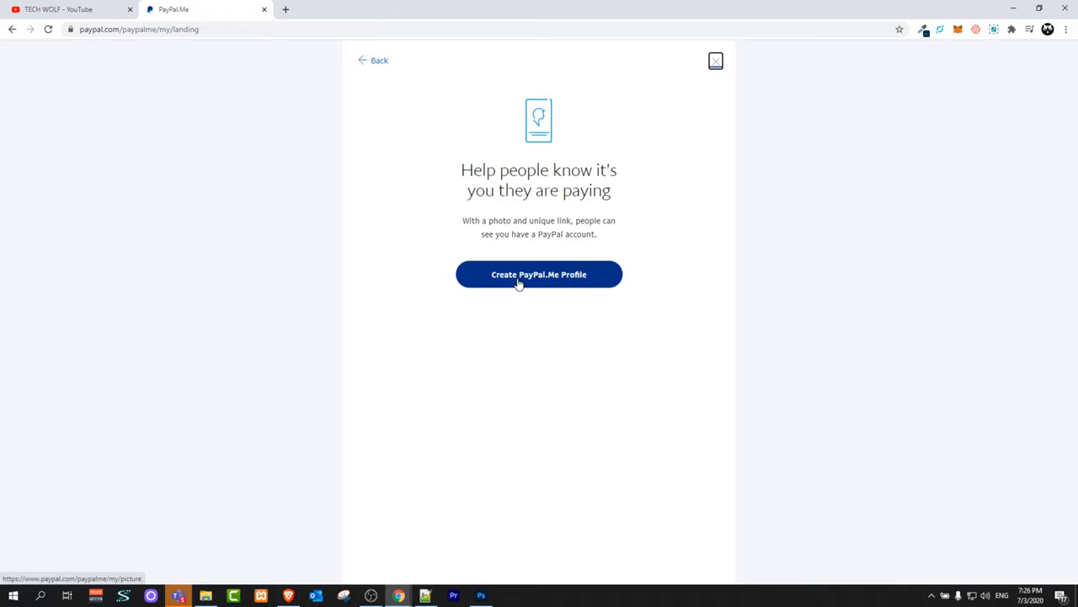
click(539, 273)
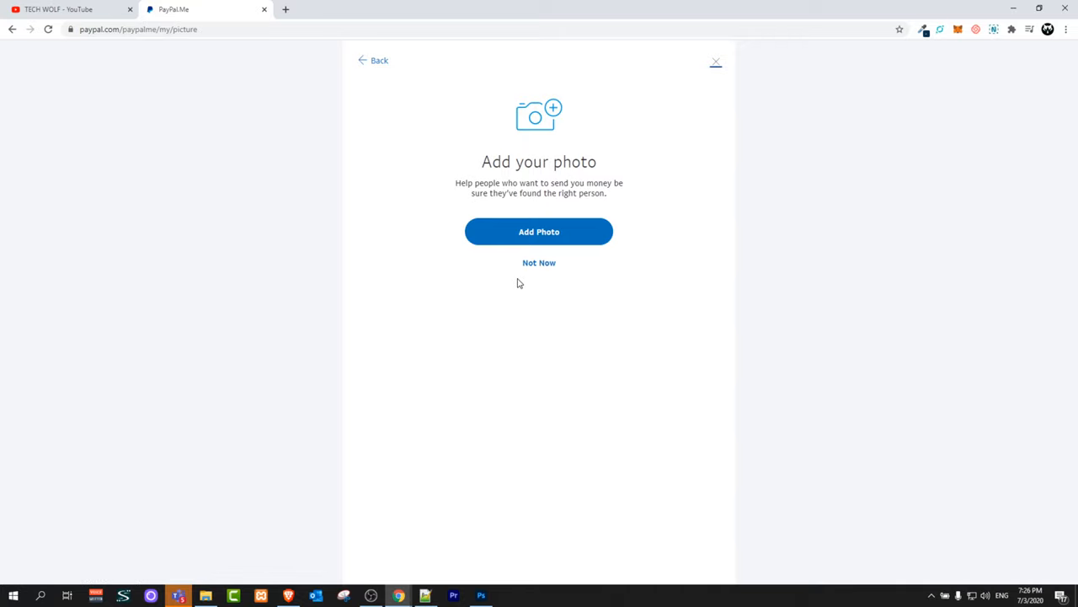
mouse_move(487, 177)
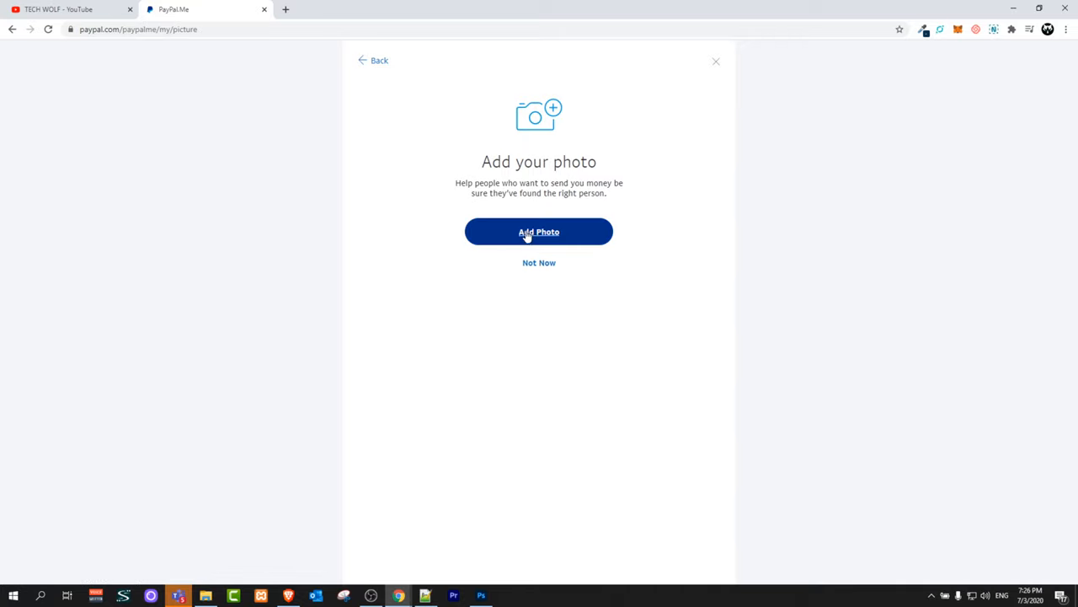
- Upload the TECH WOLF image and save it as the PayPal.Me profile picture
click(540, 233)
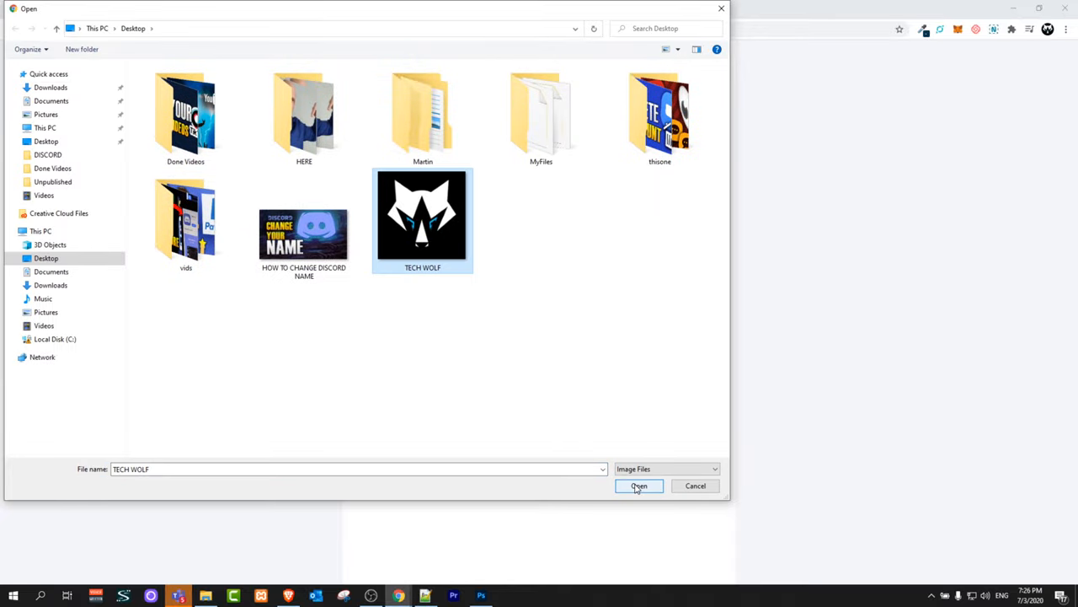
click(638, 485)
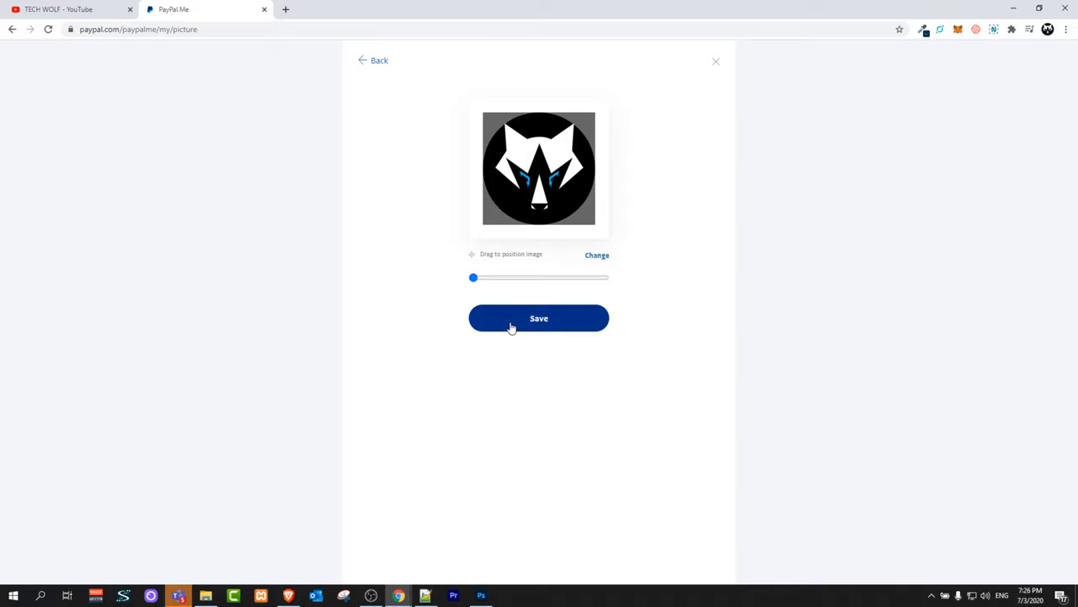
click(539, 319)
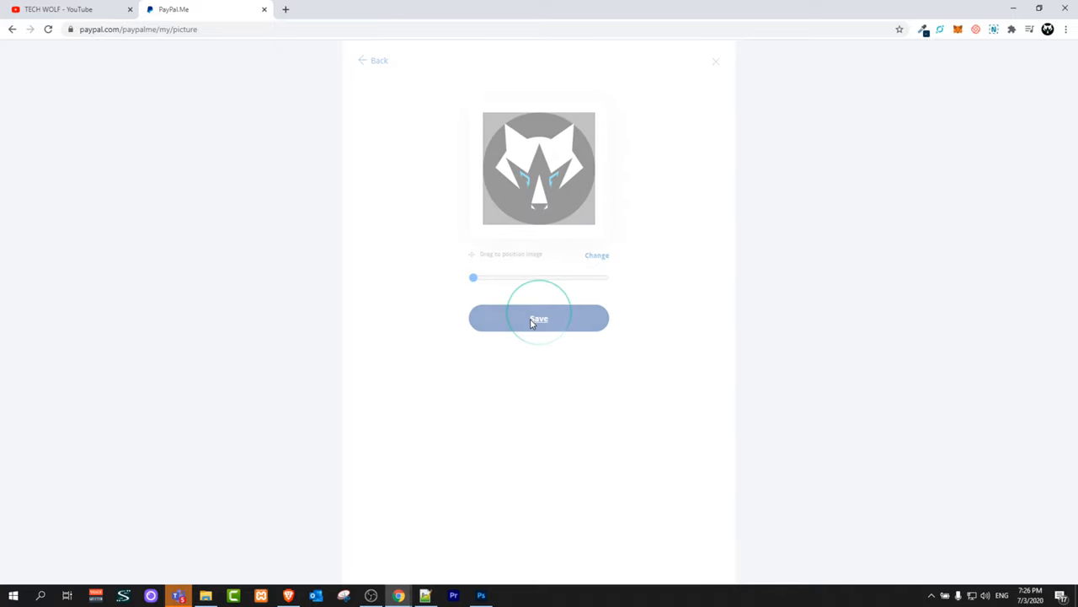
click(539, 318)
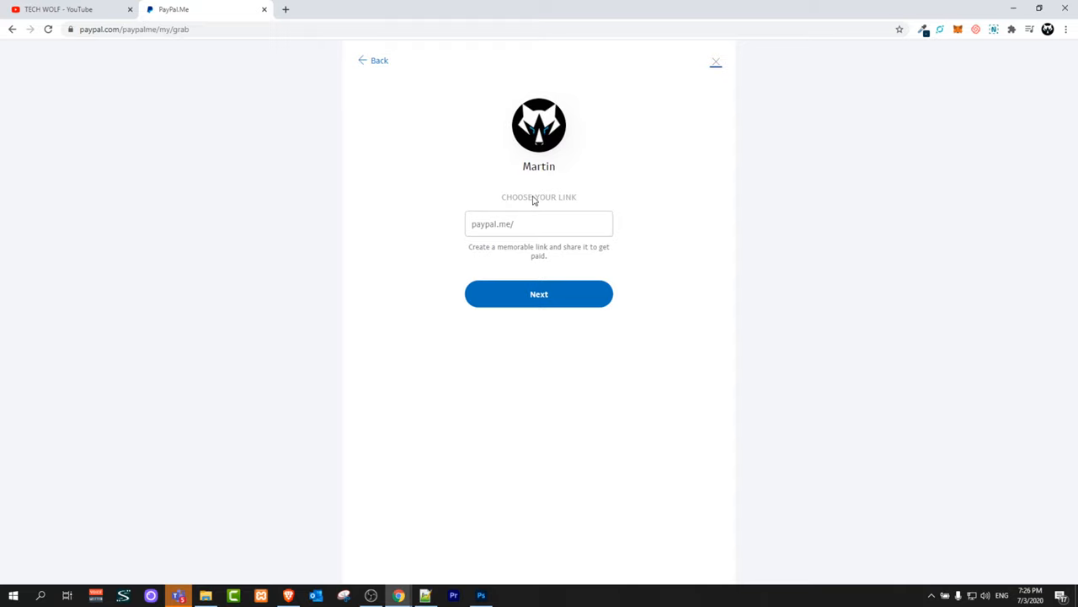
mouse_move(524, 163)
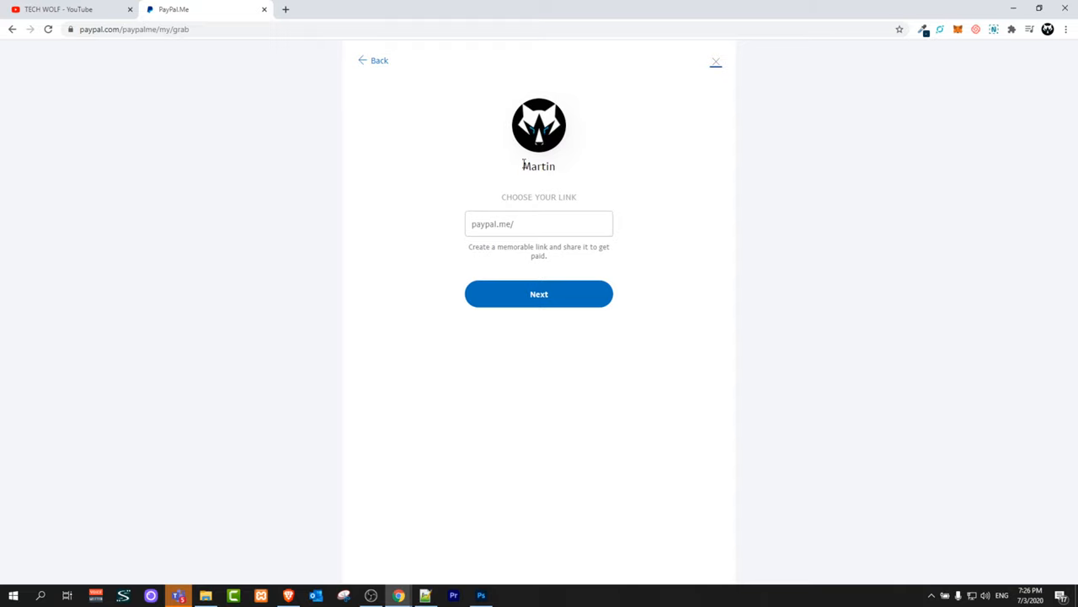
- Enter techwolf123 as the custom PayPal.Me link, confirm it is available, and continue
double_click(539, 166)
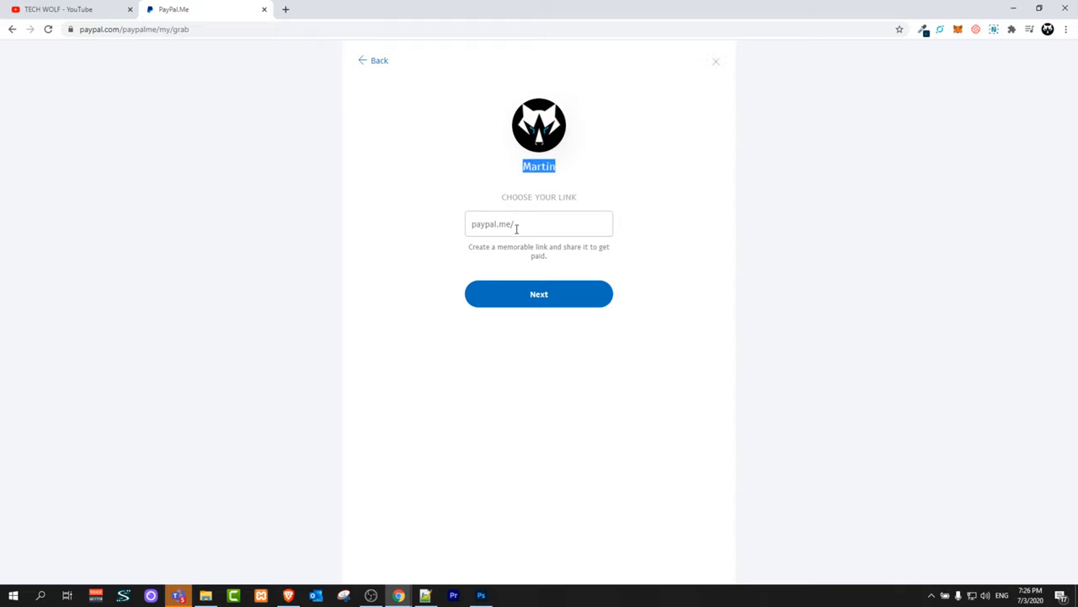
click(539, 222)
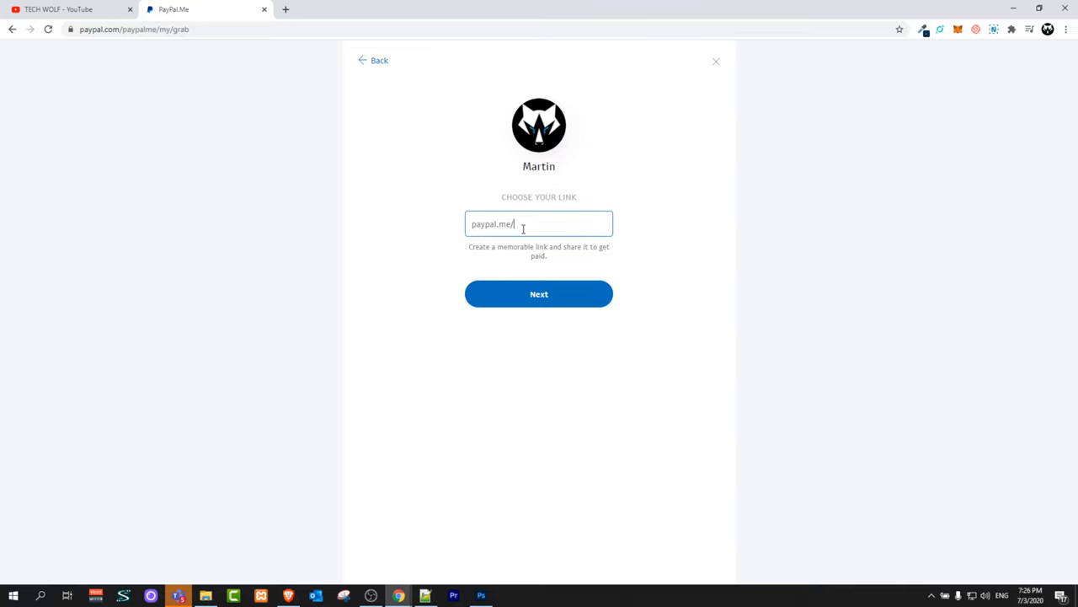
text(TECH)
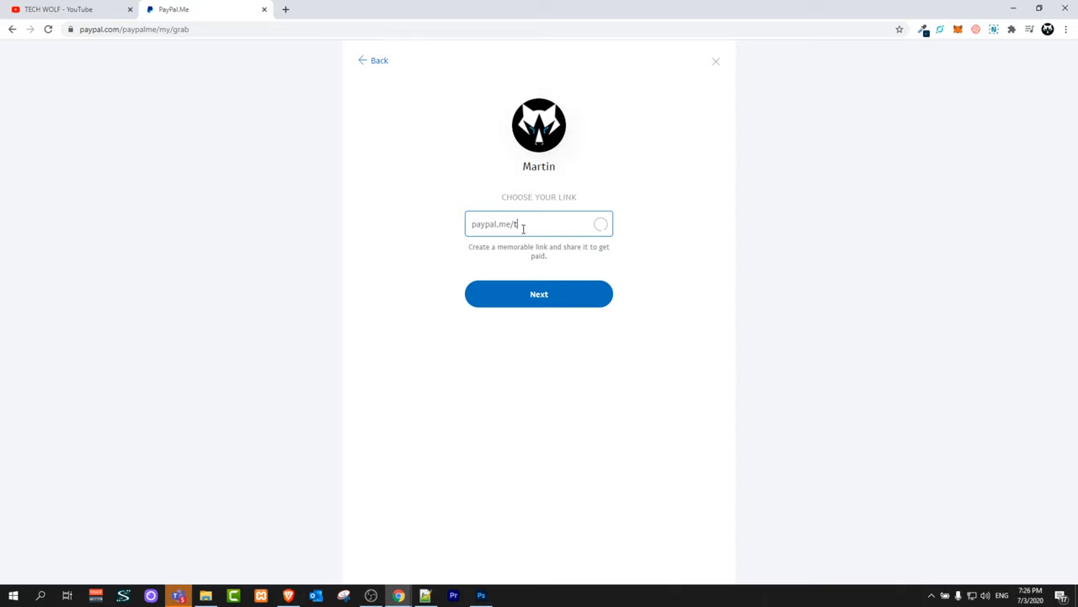
text(ech)
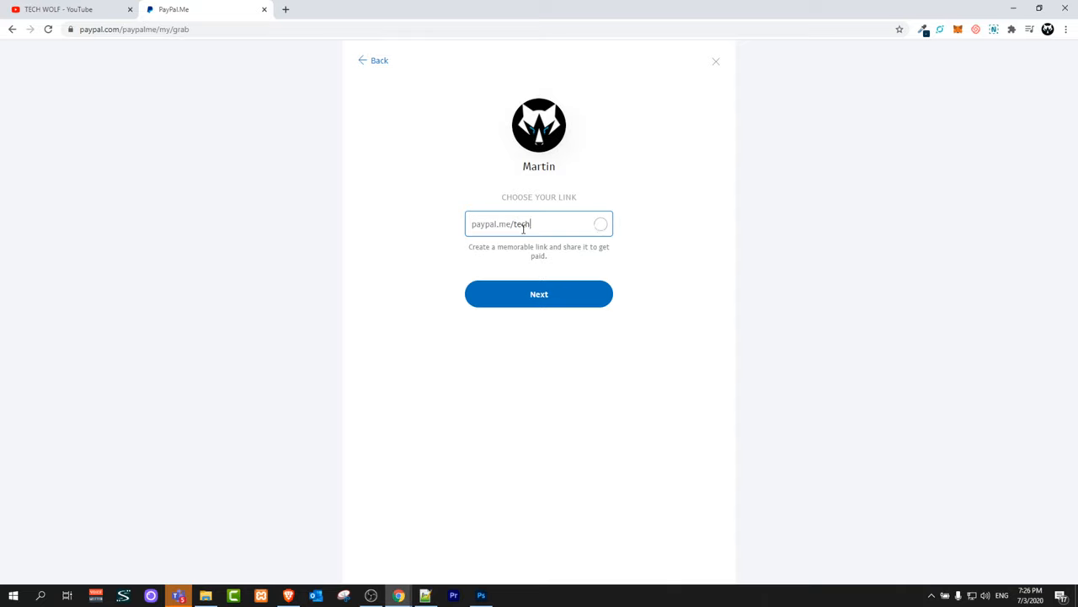
text(wolf123)
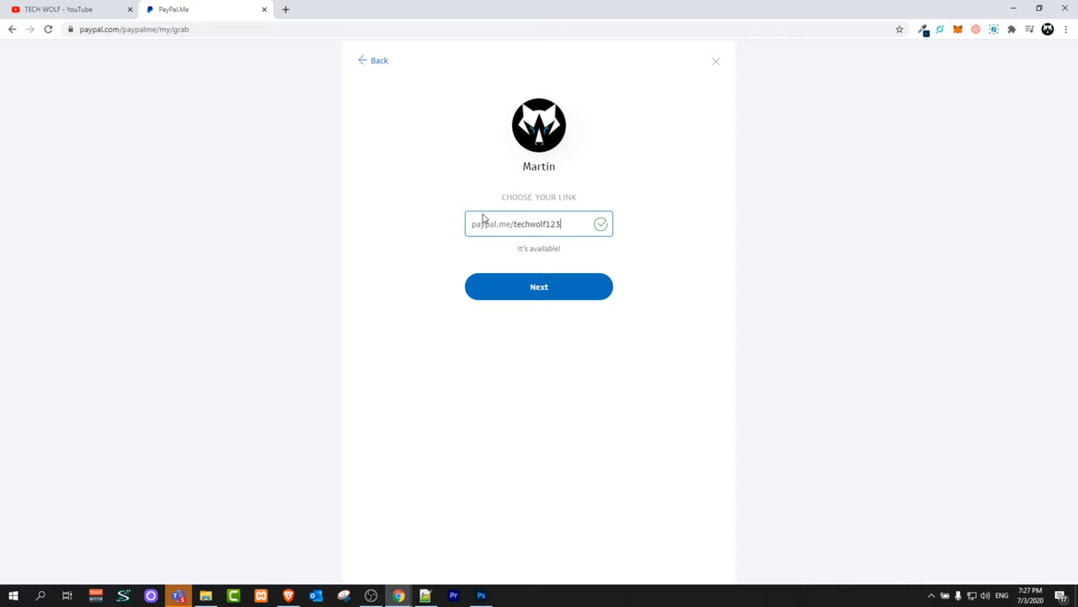
mouse_move(481, 239)
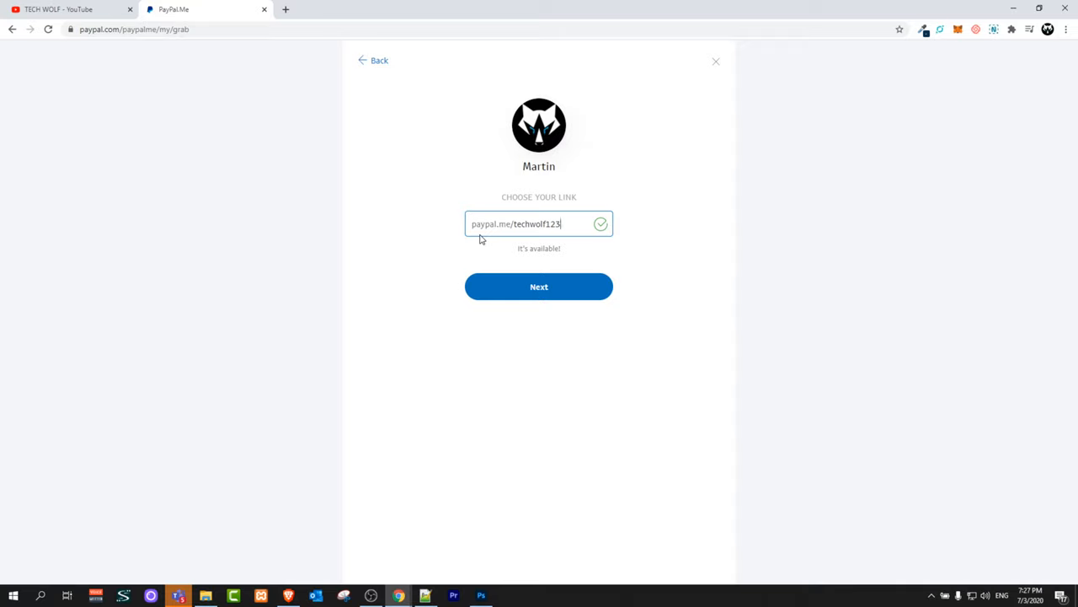
mouse_move(522, 216)
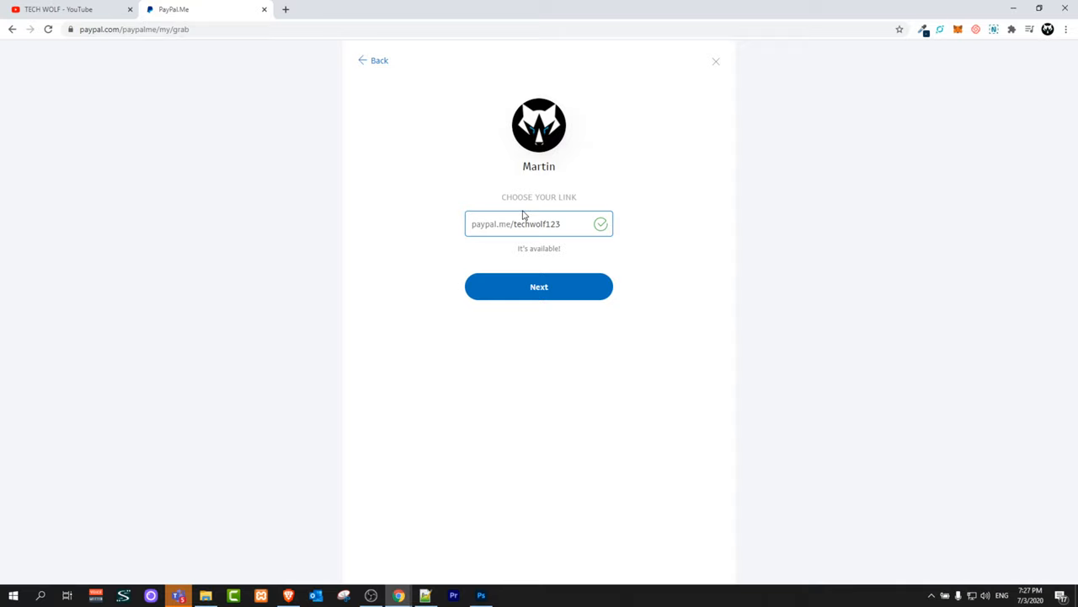
mouse_move(559, 288)
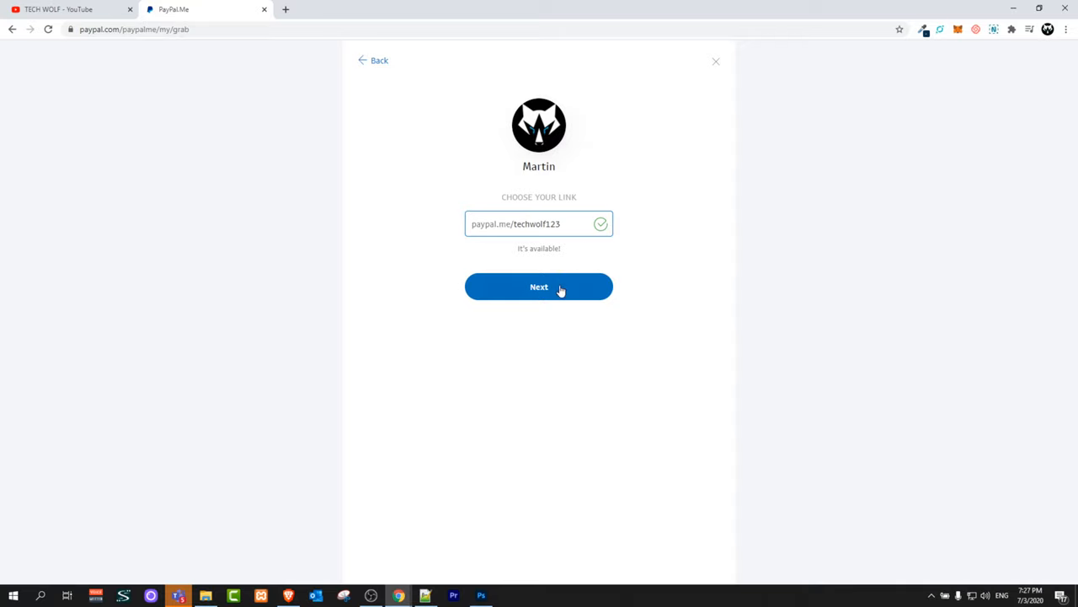
click(539, 287)
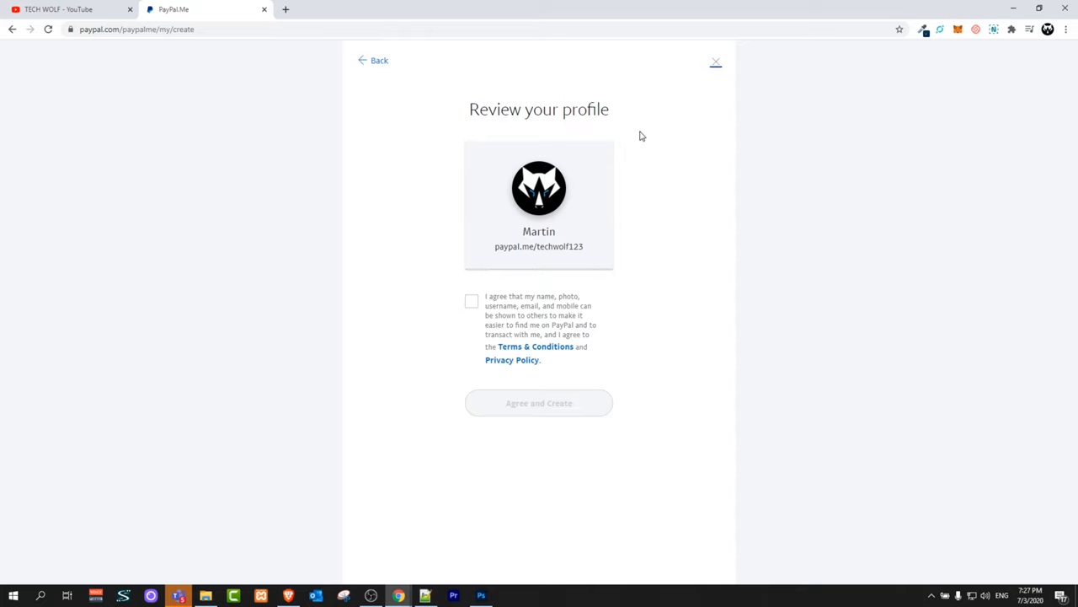
mouse_move(579, 307)
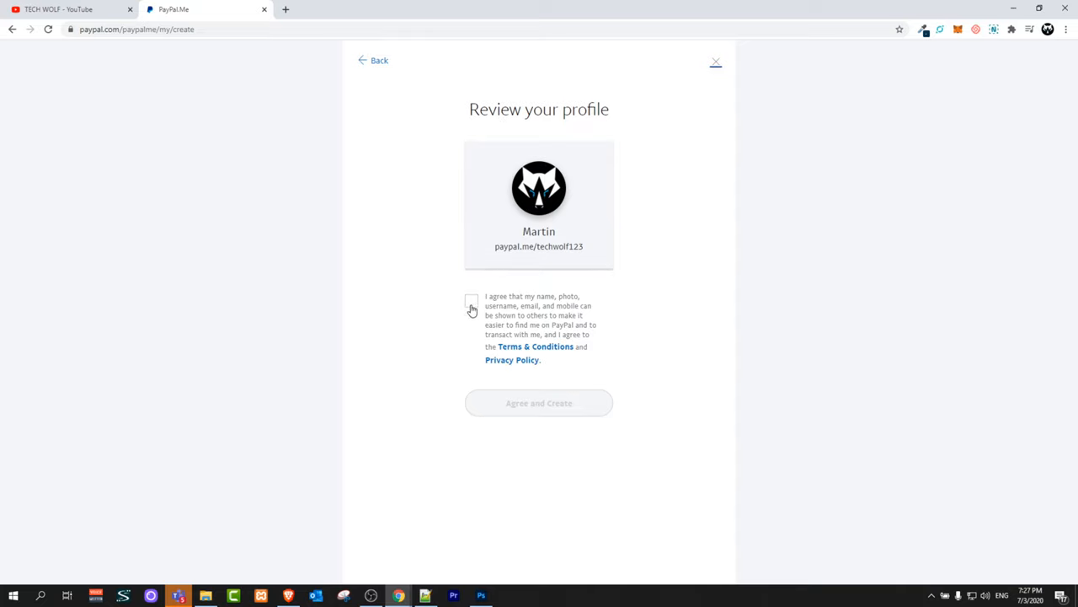
- Tick the agreement checkbox and create the techwolf123 PayPal.Me profile
click(472, 301)
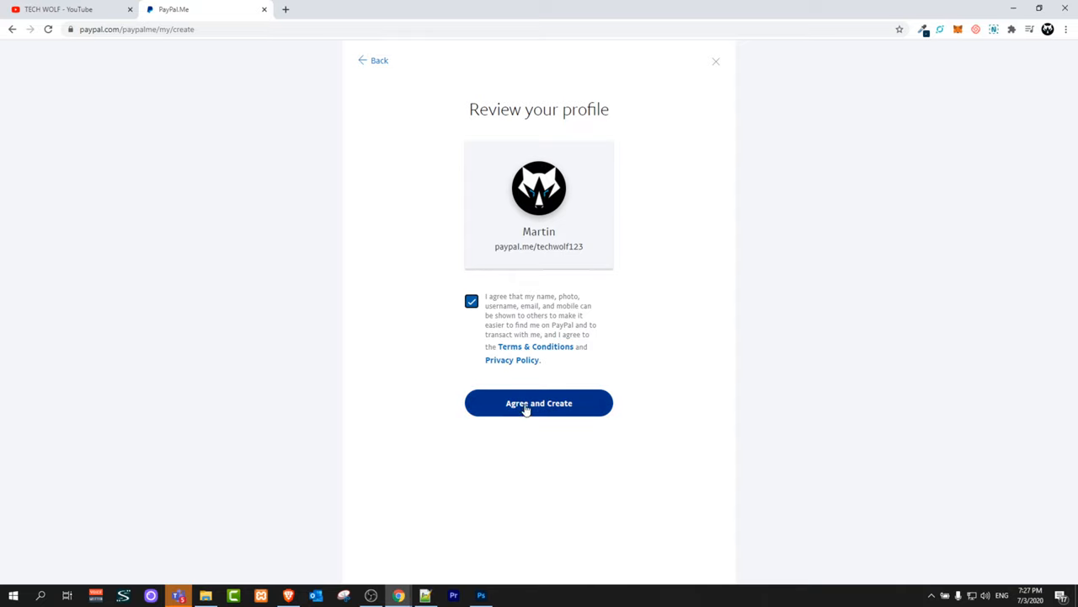
click(539, 403)
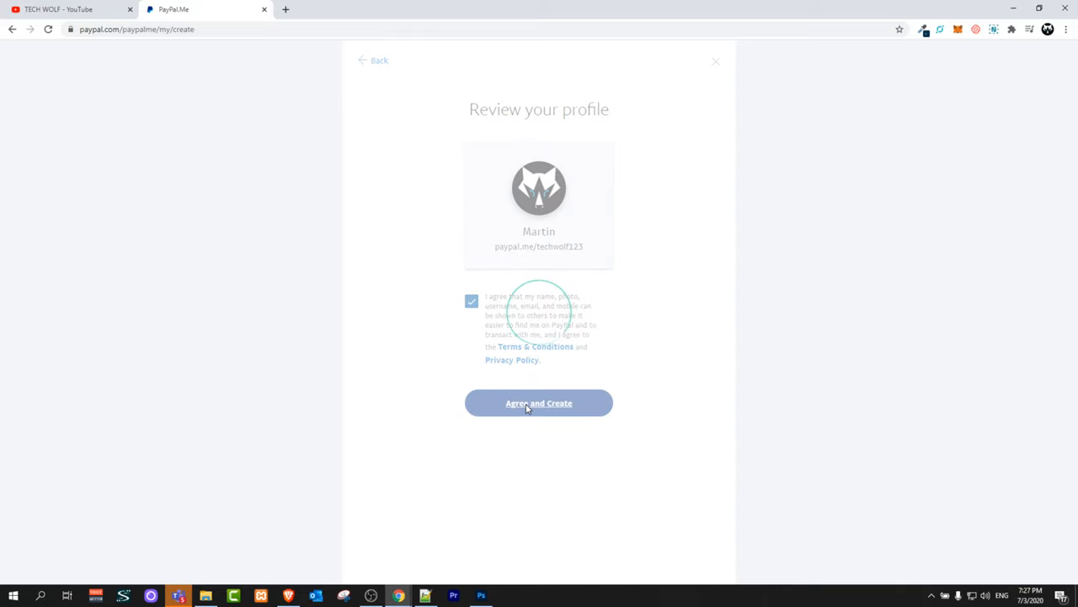
click(539, 403)
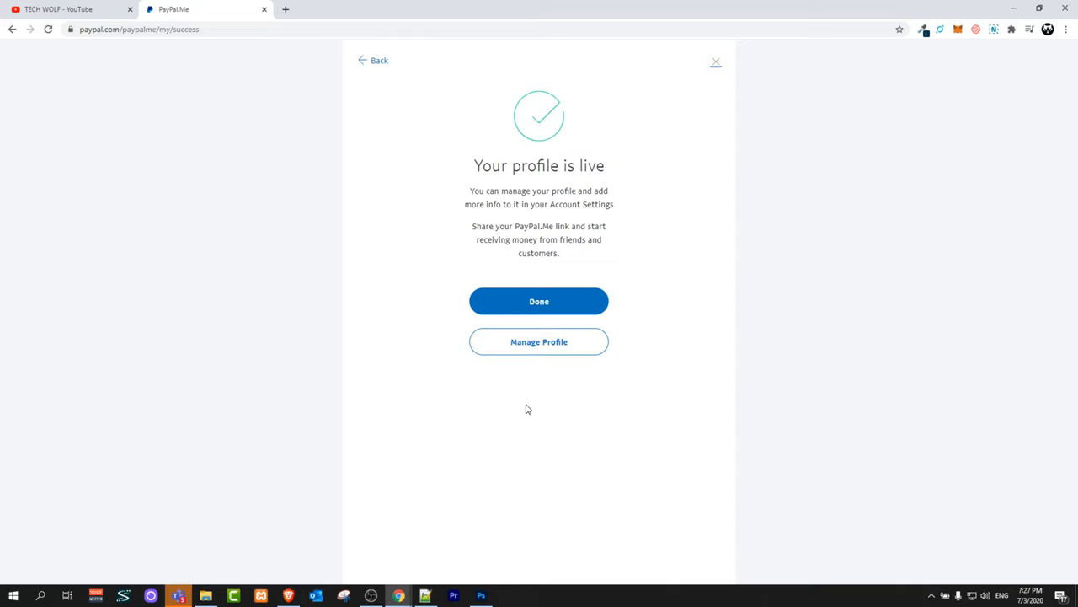
mouse_move(512, 200)
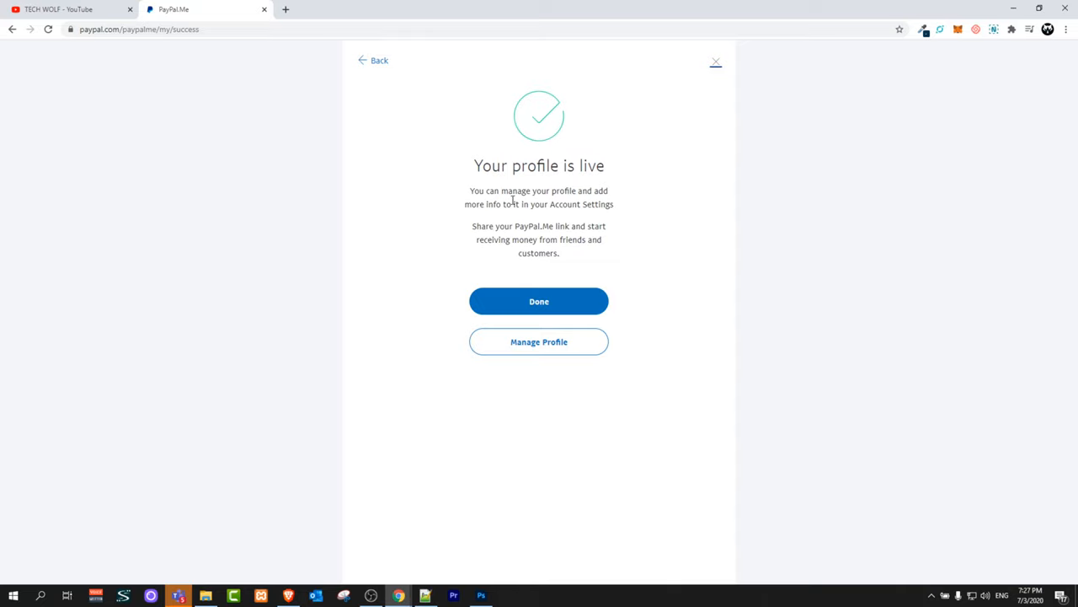
mouse_move(552, 208)
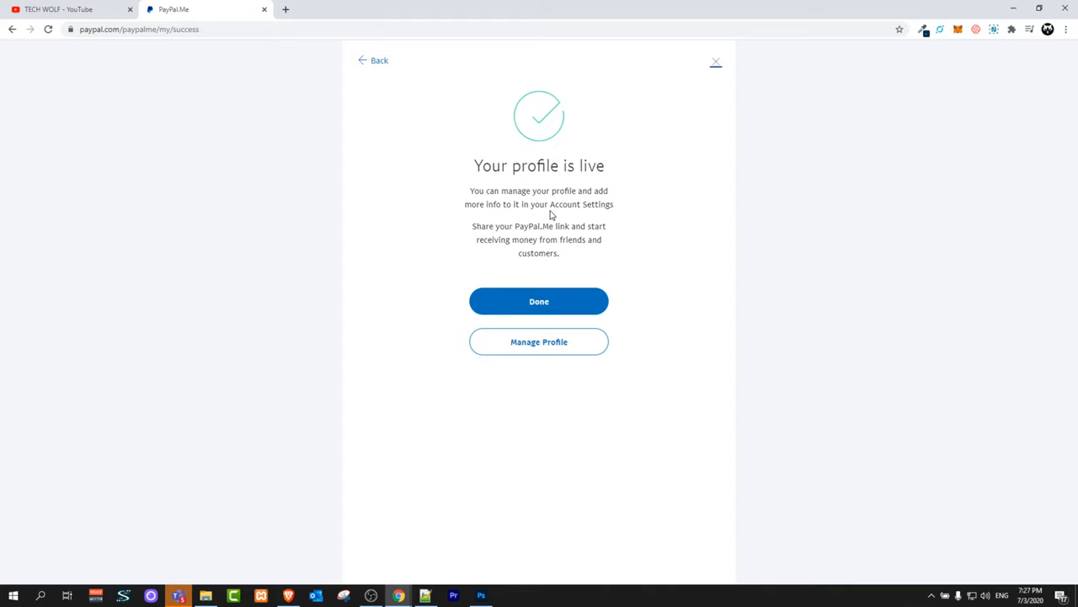
- Confirm Done on the live-profile screen to reach the techwolf123 settings page
click(539, 300)
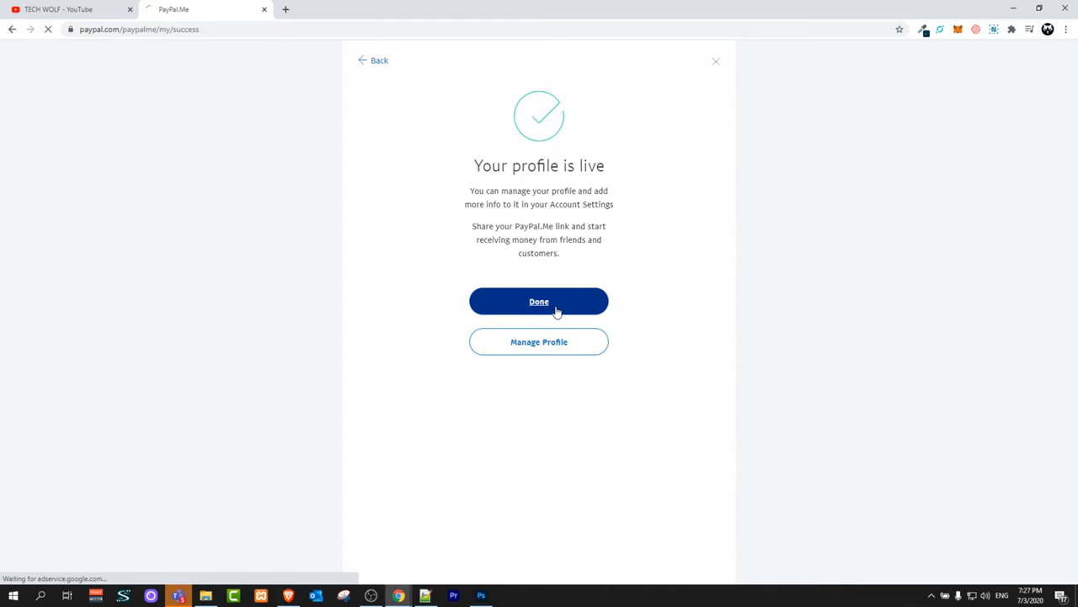
click(539, 300)
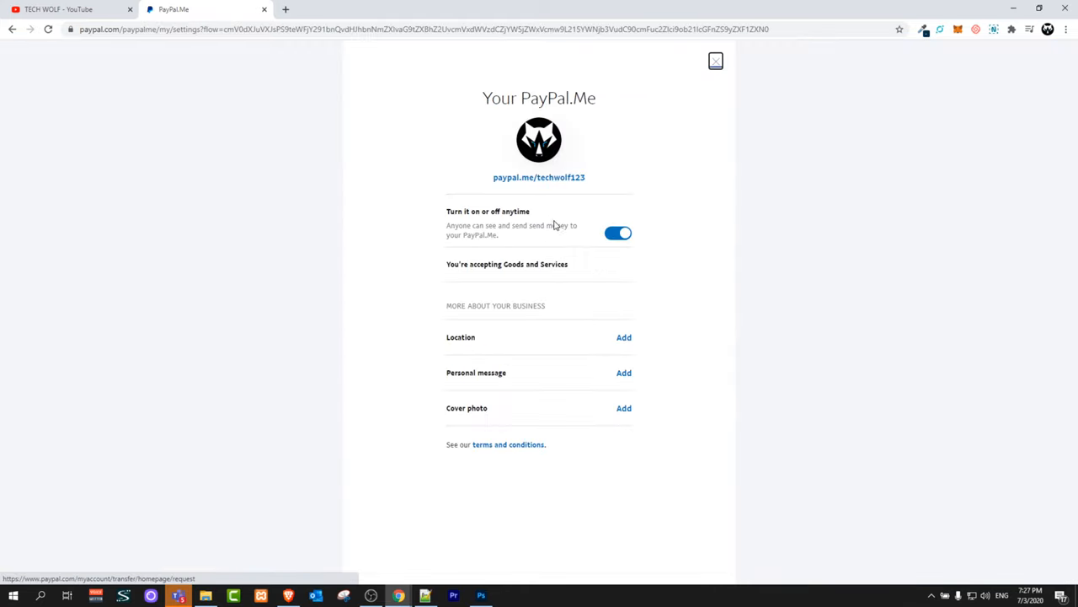
click(715, 60)
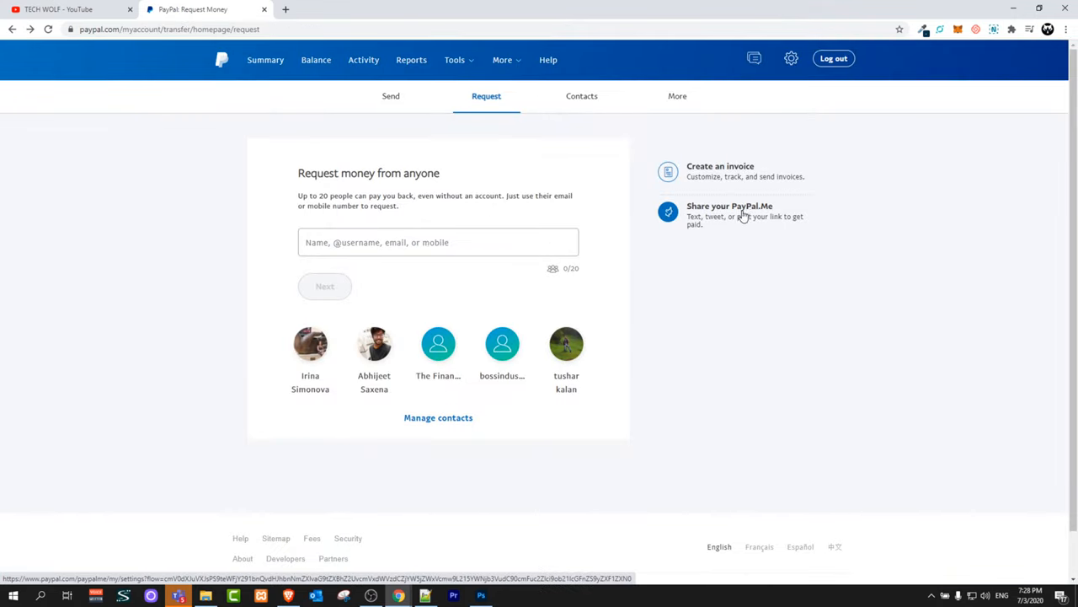
click(735, 212)
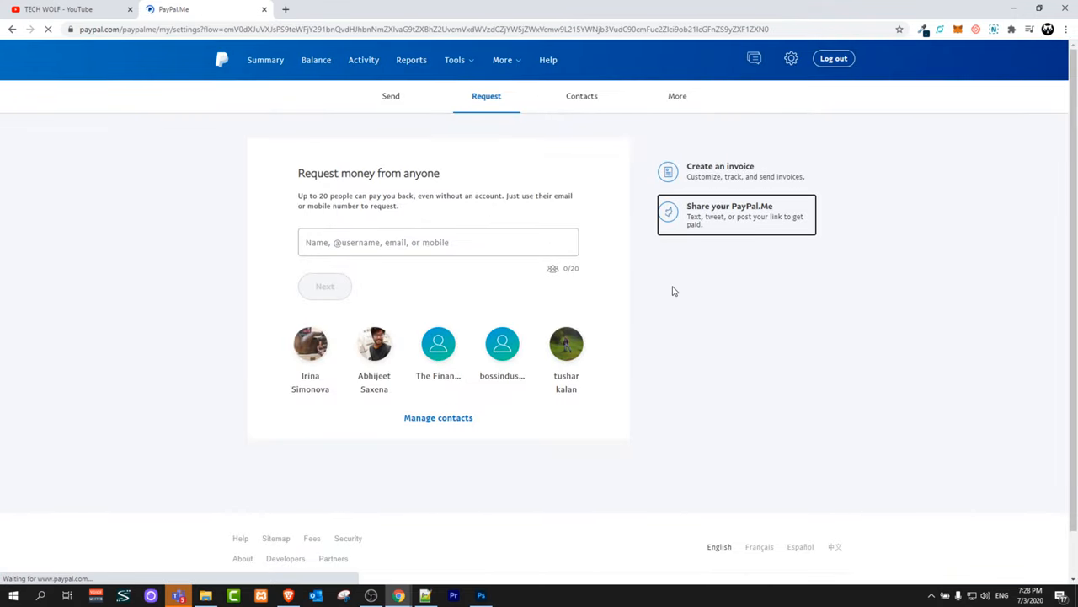
click(735, 214)
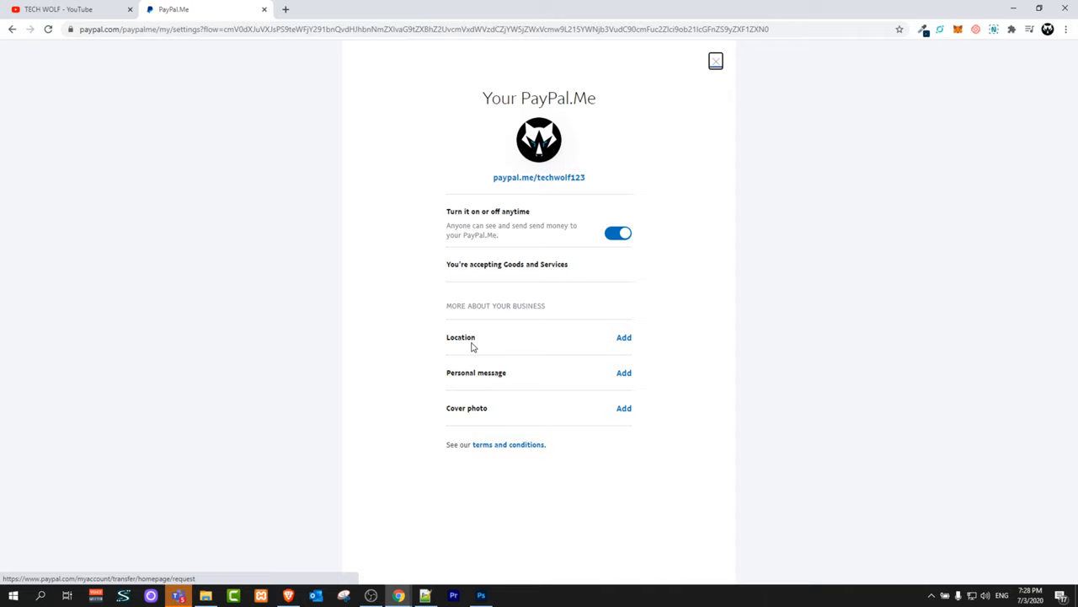
mouse_move(492, 347)
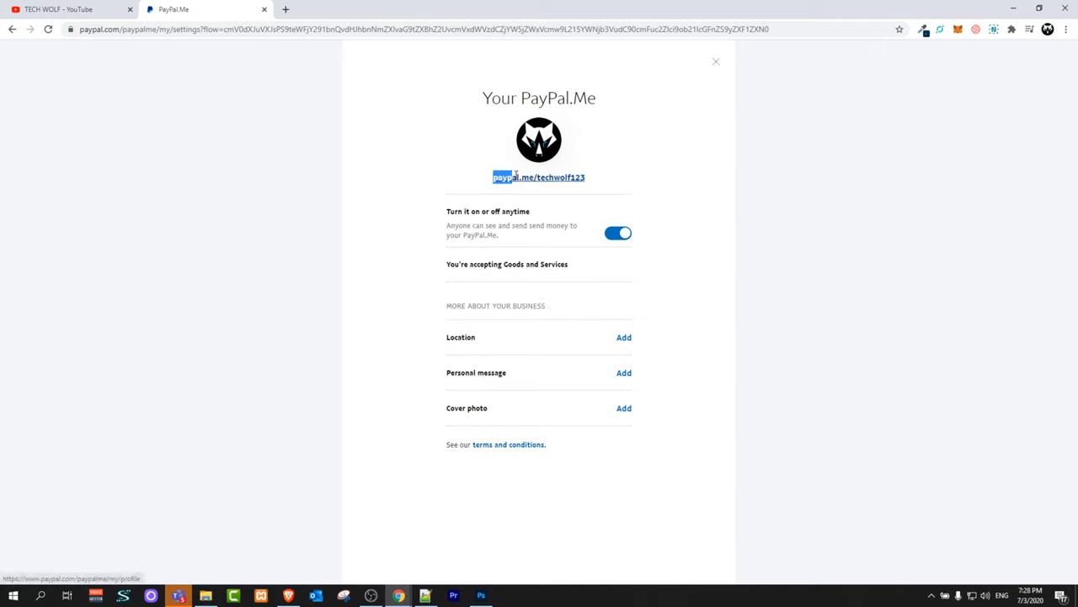
right_click(539, 177)
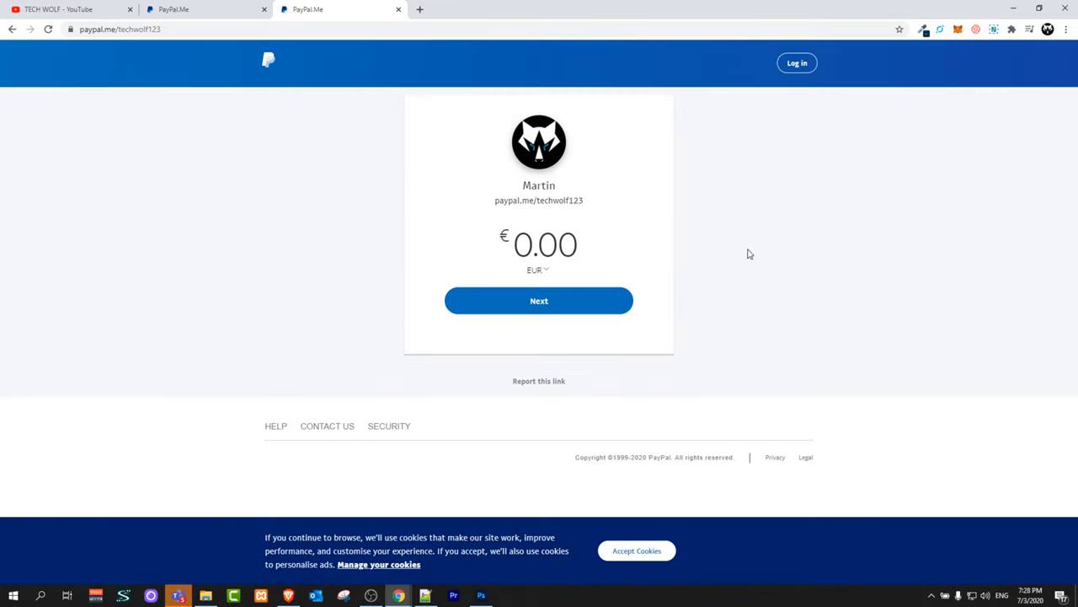
mouse_move(529, 218)
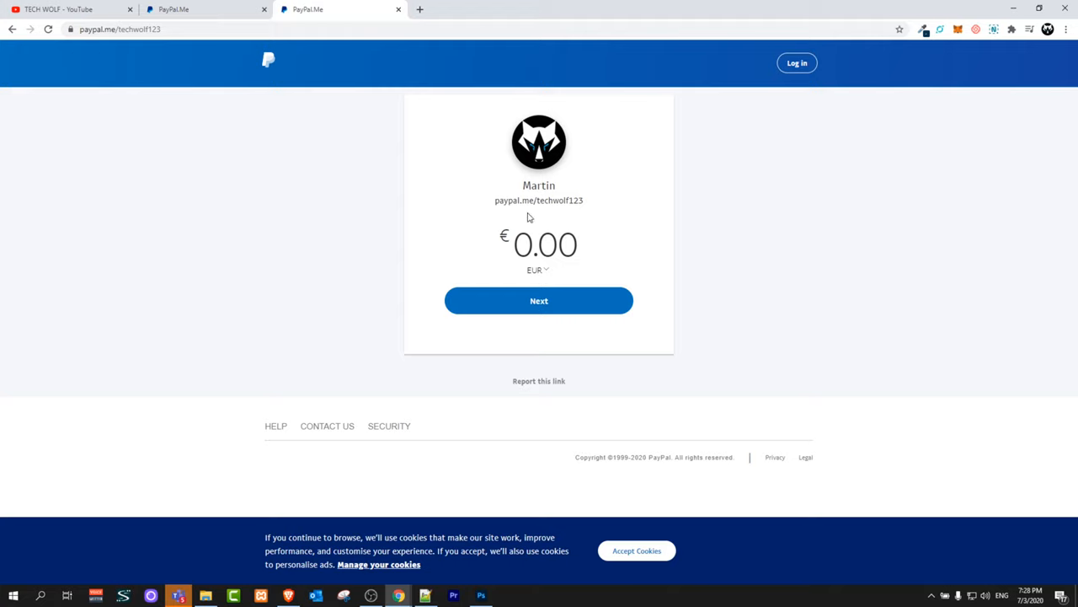
- Select the 0.00 amount and expand the EUR currency list on the public payment page
click(569, 244)
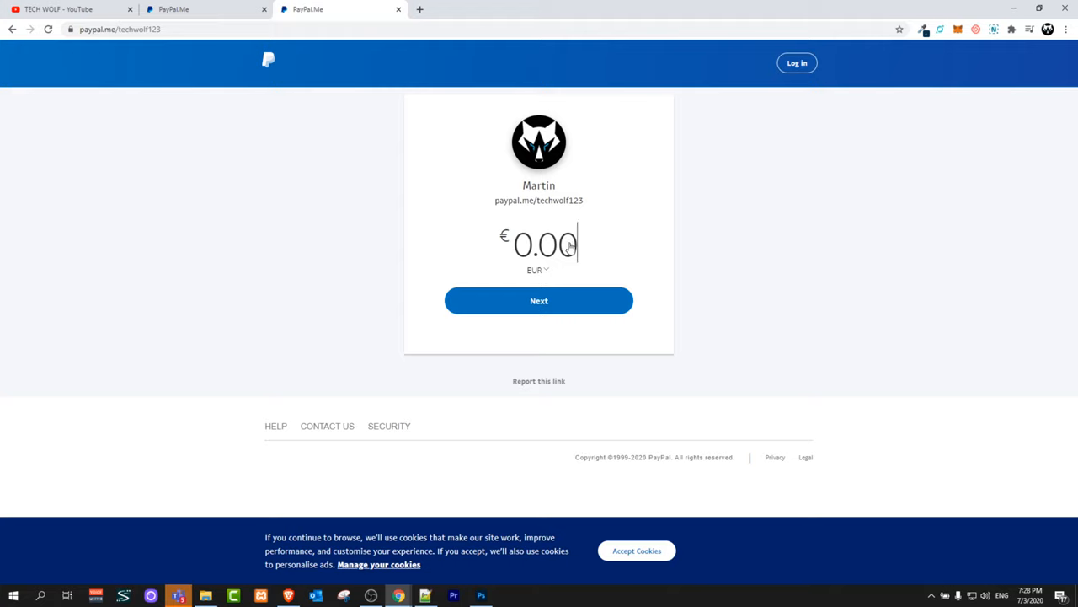
click(538, 269)
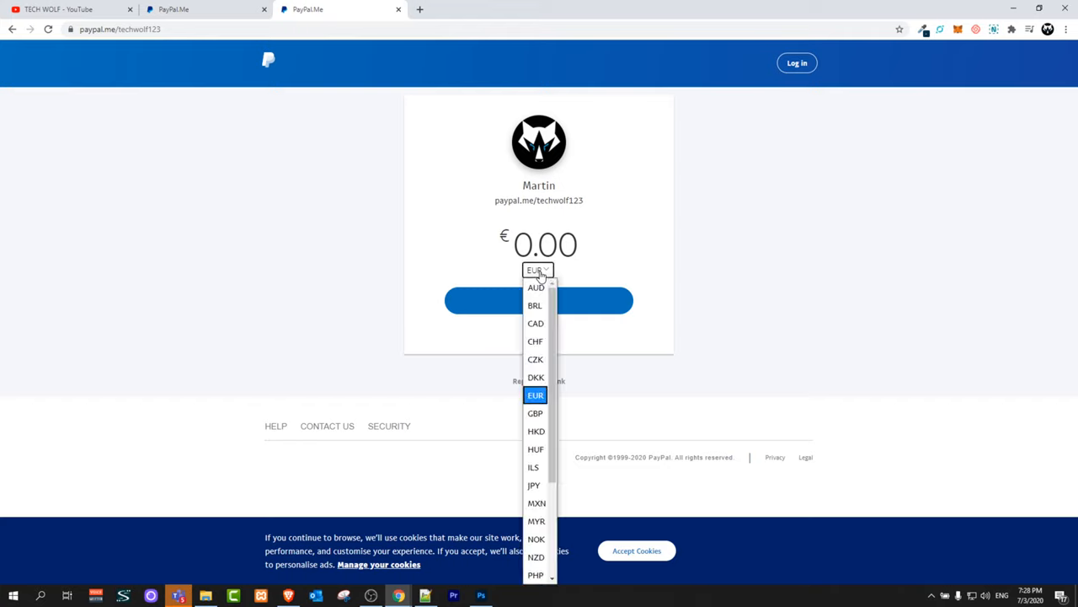